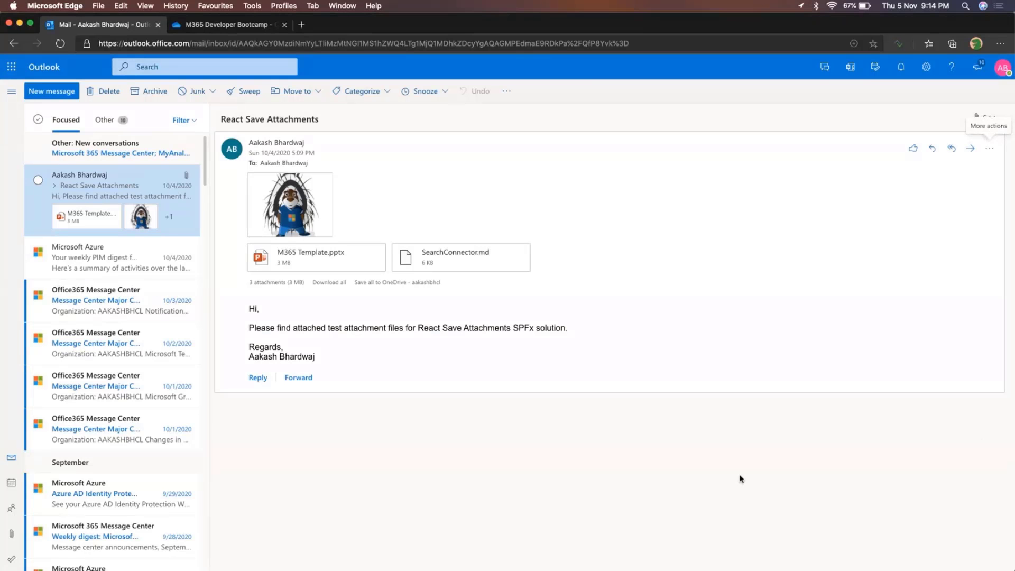
mouse_move(162, 214)
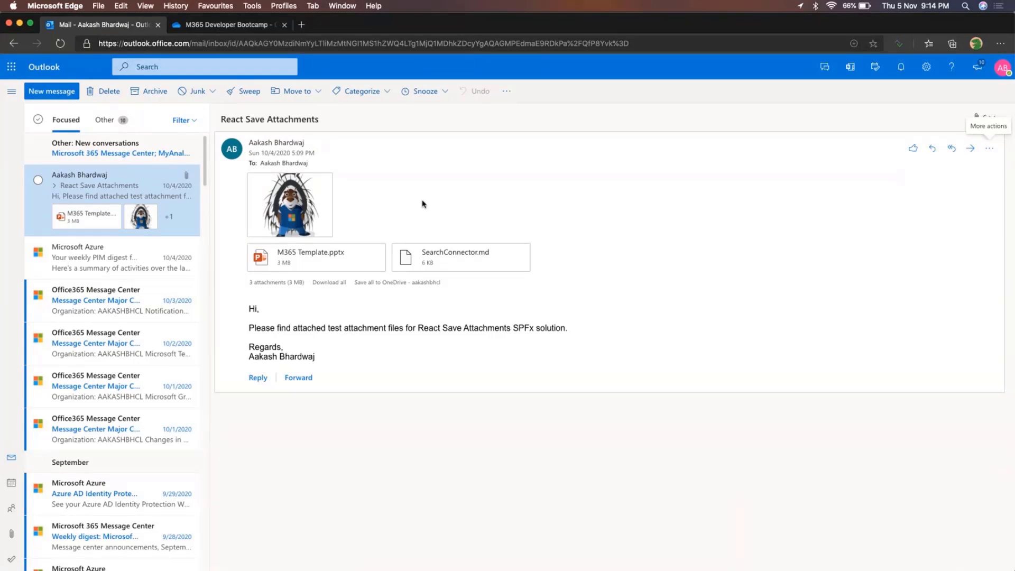
mouse_move(880, 190)
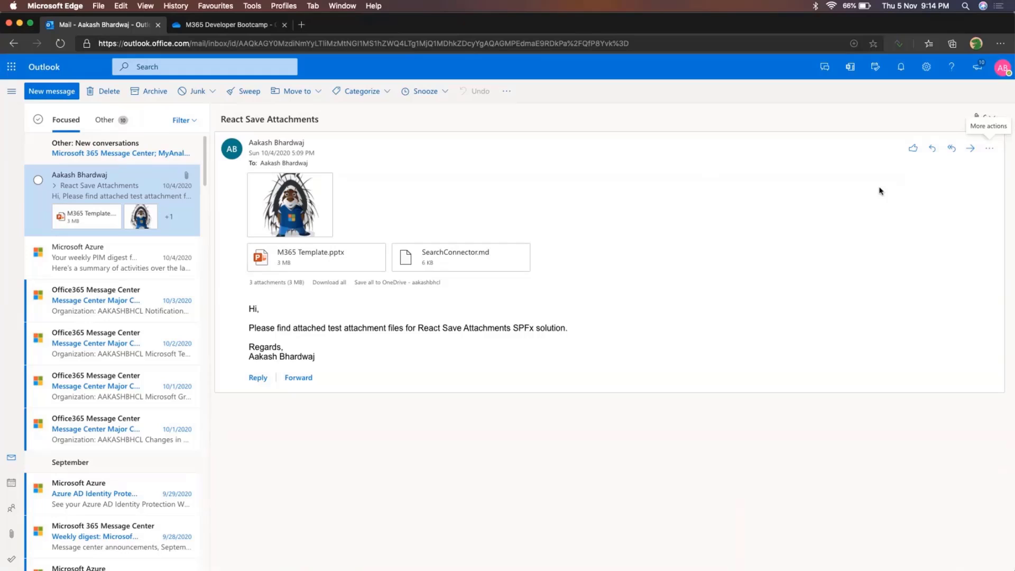
Step: Open the More actions menu on the React Save Attachments message
click(989, 148)
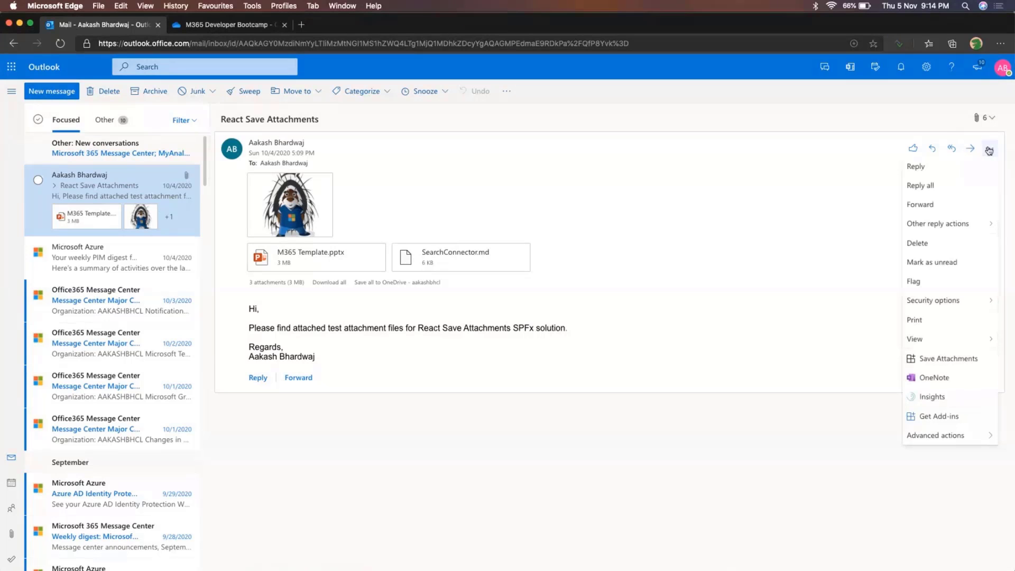
mouse_move(948, 359)
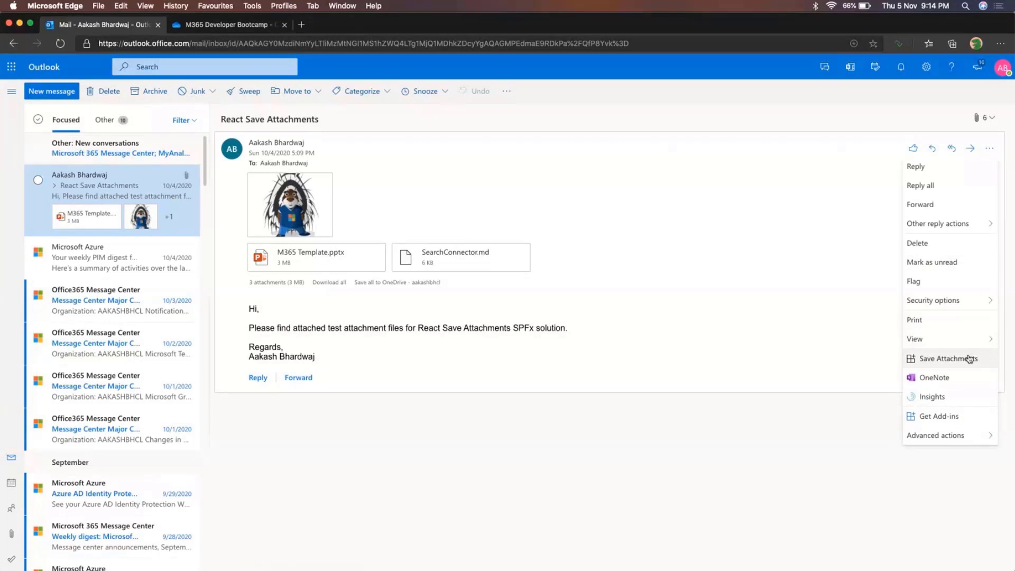
mouse_move(948, 362)
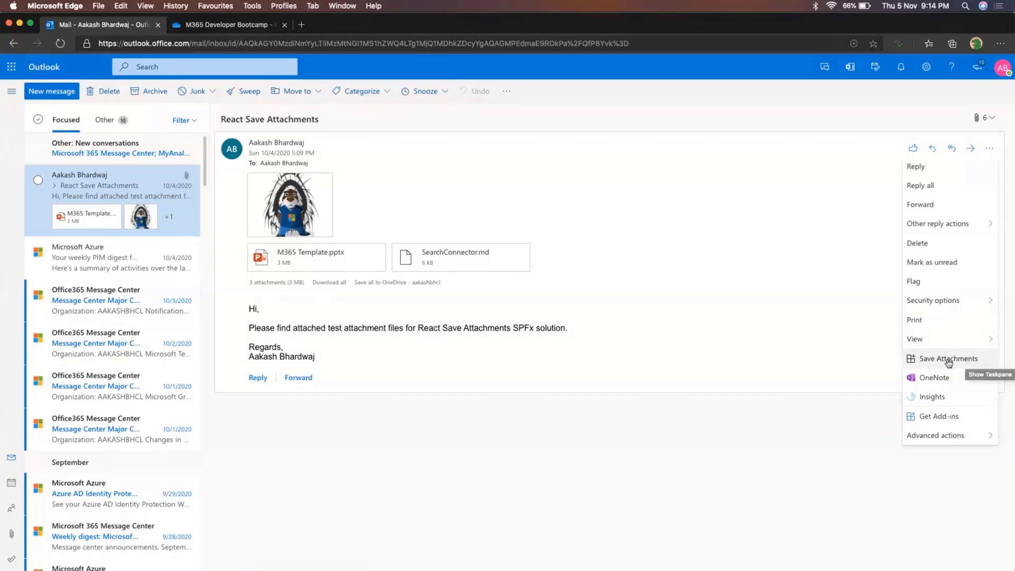
Step: Launch Save Attachments and browse to M365 Developer Bootcamp > Gurgaon as the destination
click(947, 358)
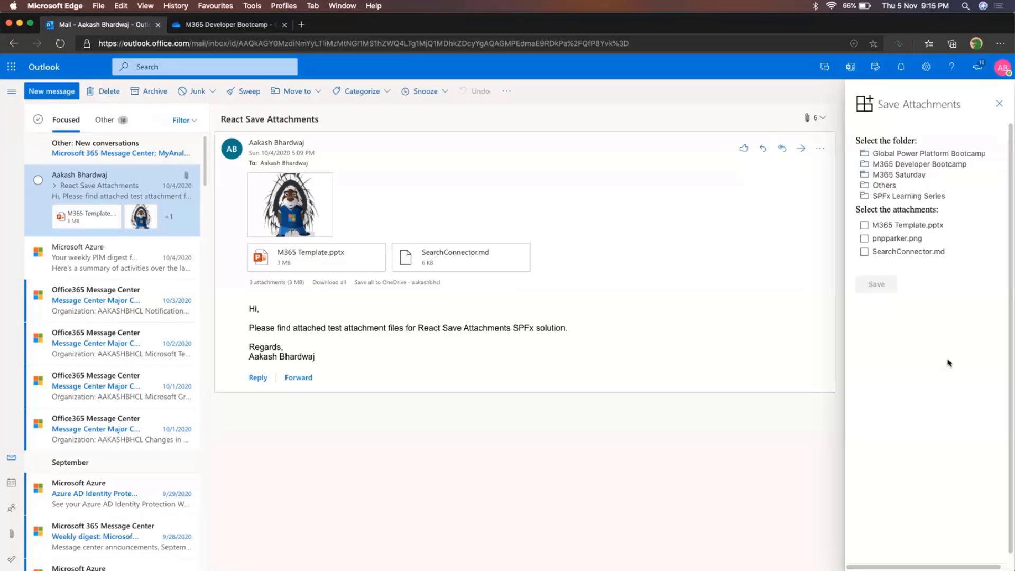
mouse_move(947, 363)
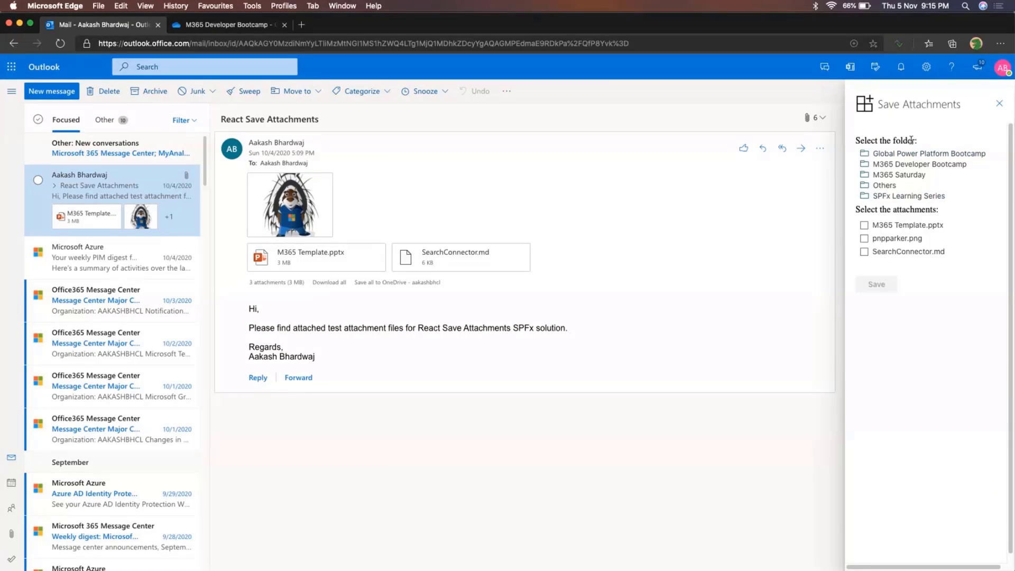
click(900, 191)
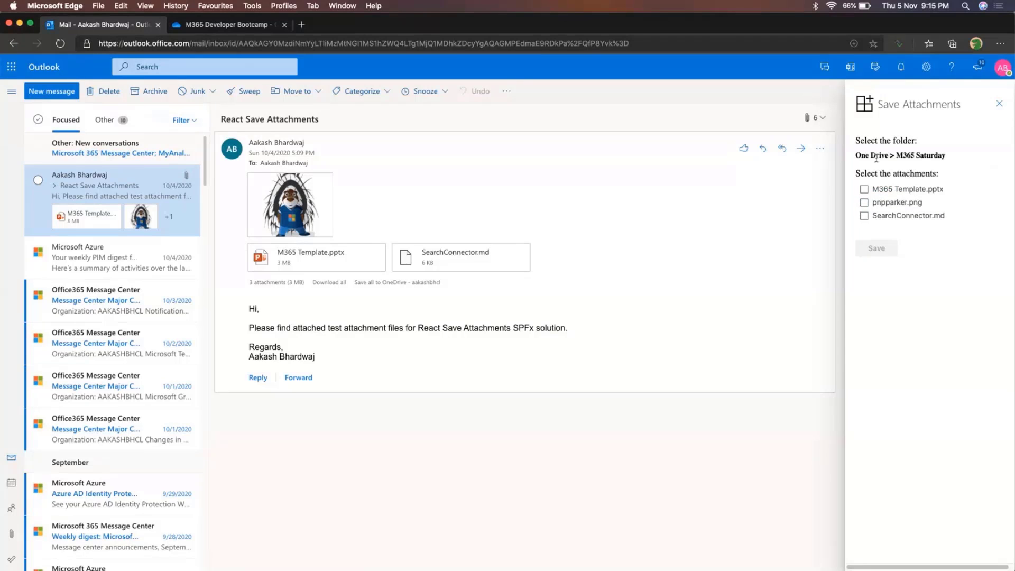
click(900, 156)
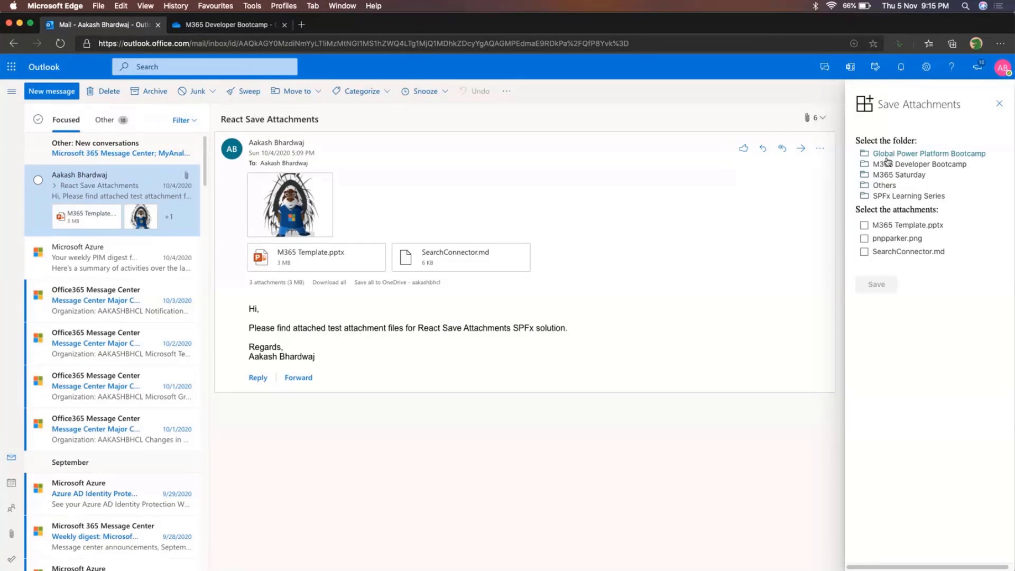
click(923, 163)
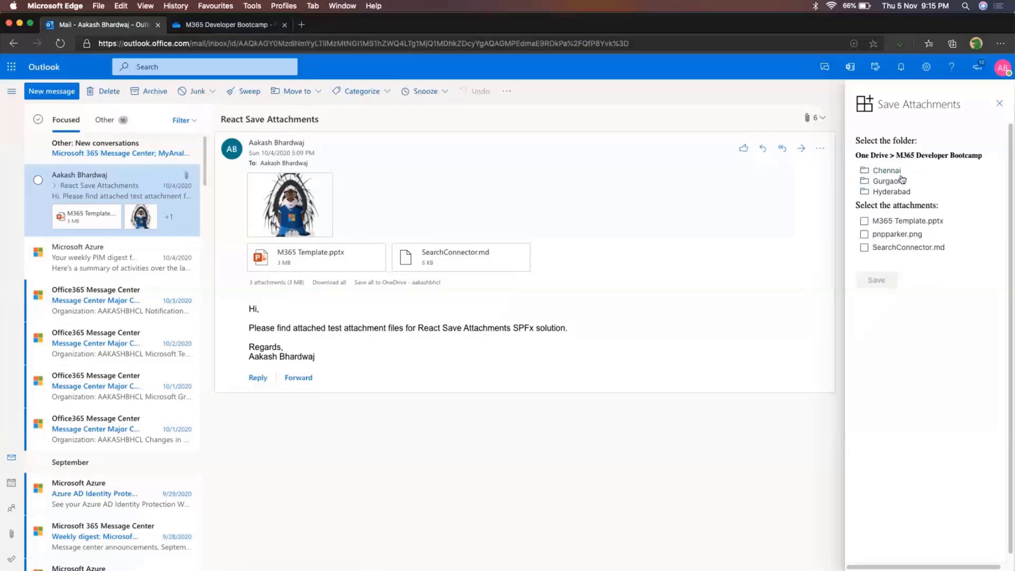
click(890, 180)
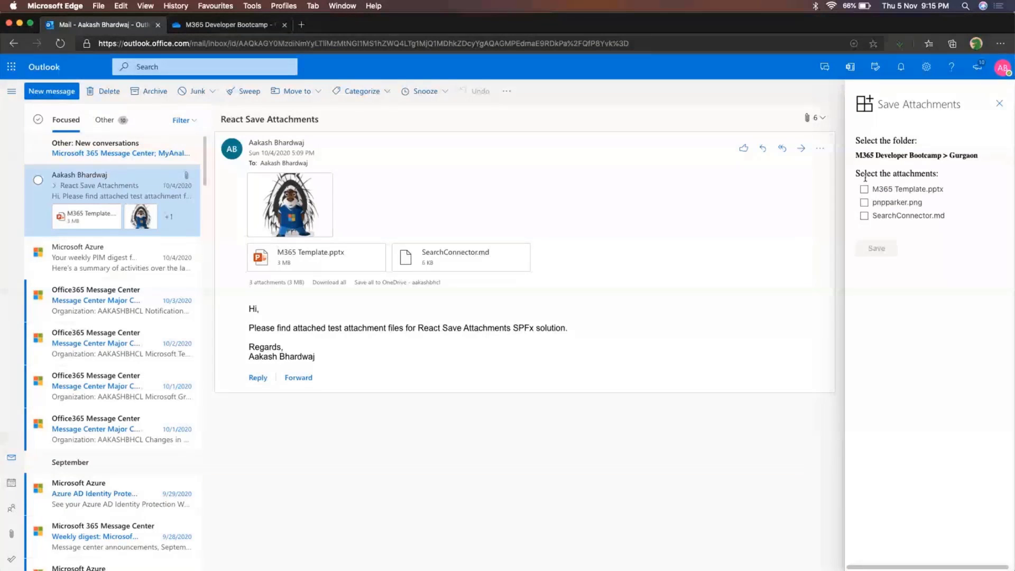
Step: Select M365 Template.pptx and pnpparker.png and save them to Gurgaon
click(863, 202)
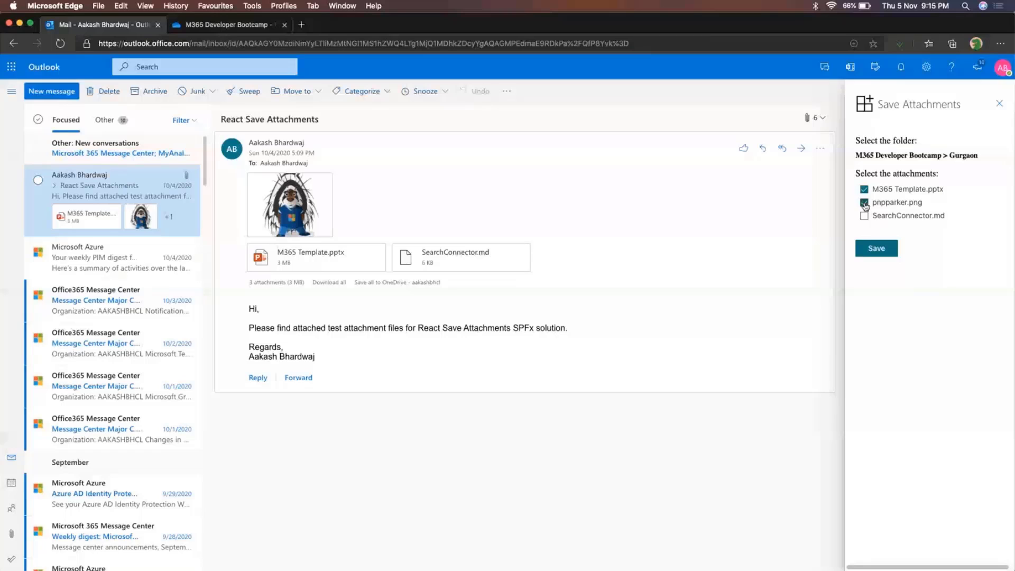
click(865, 202)
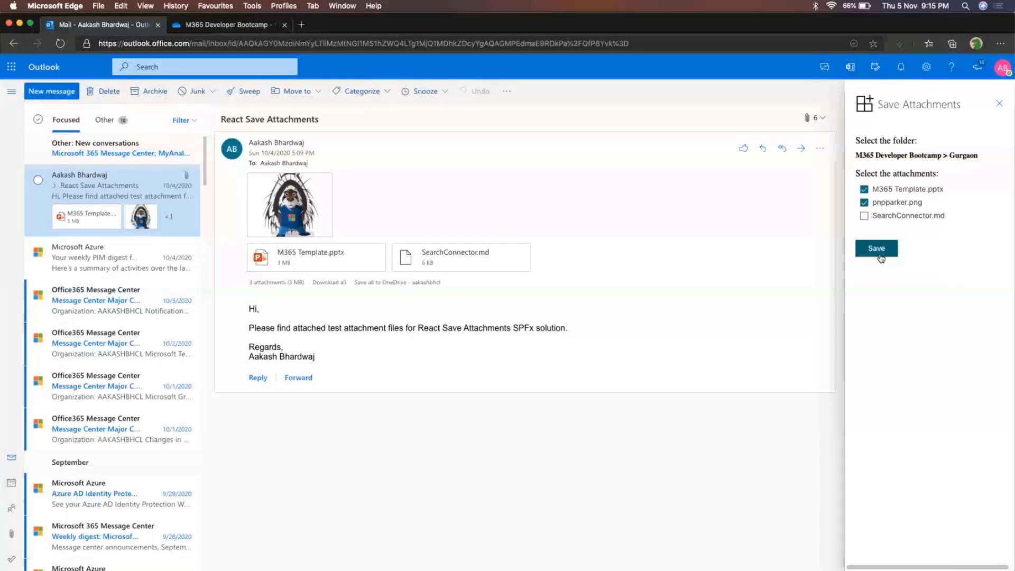
click(875, 248)
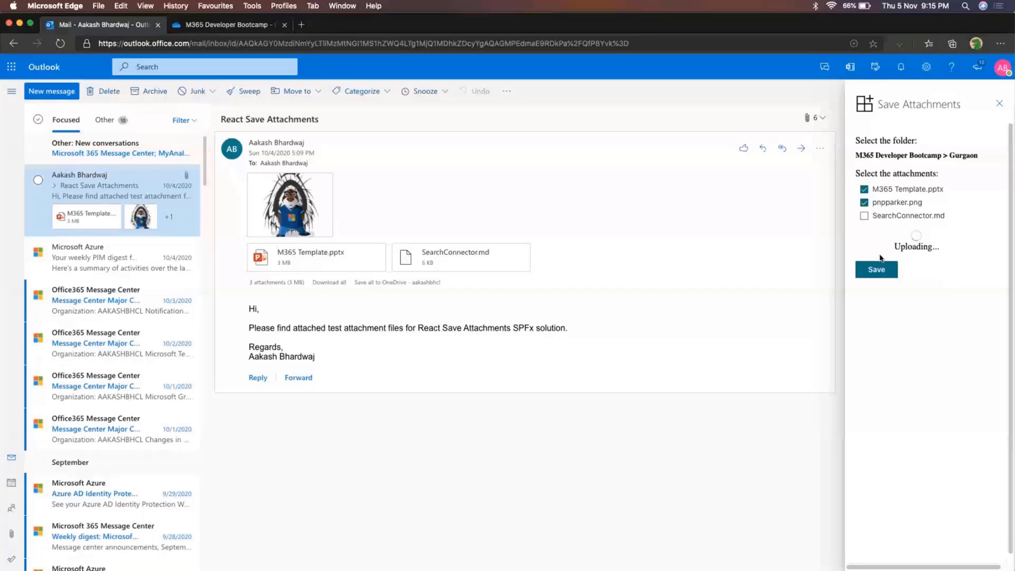
click(876, 269)
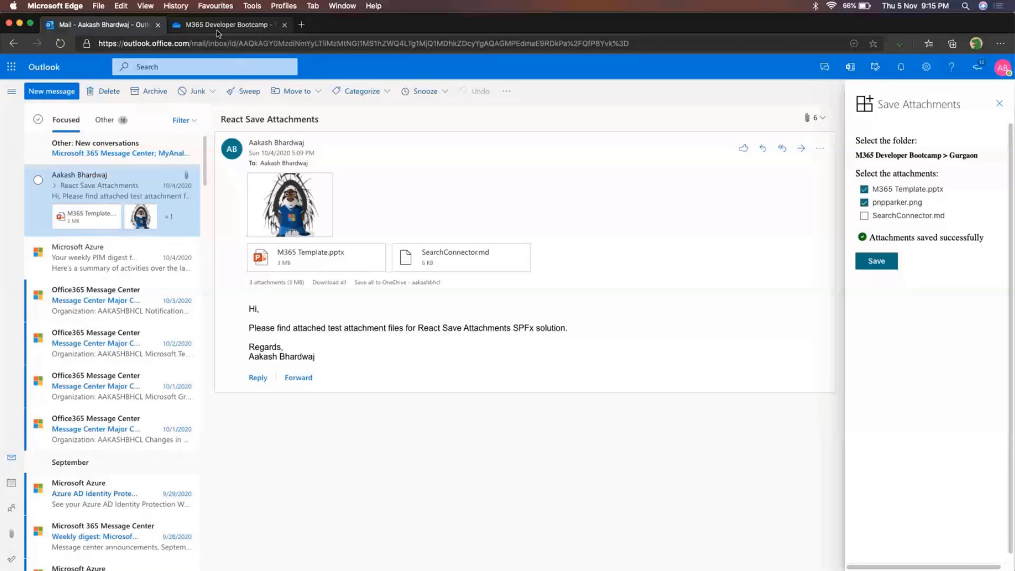
Step: Check the OneDrive Gurgaon folder and preview the saved pnpparker.png image
click(226, 24)
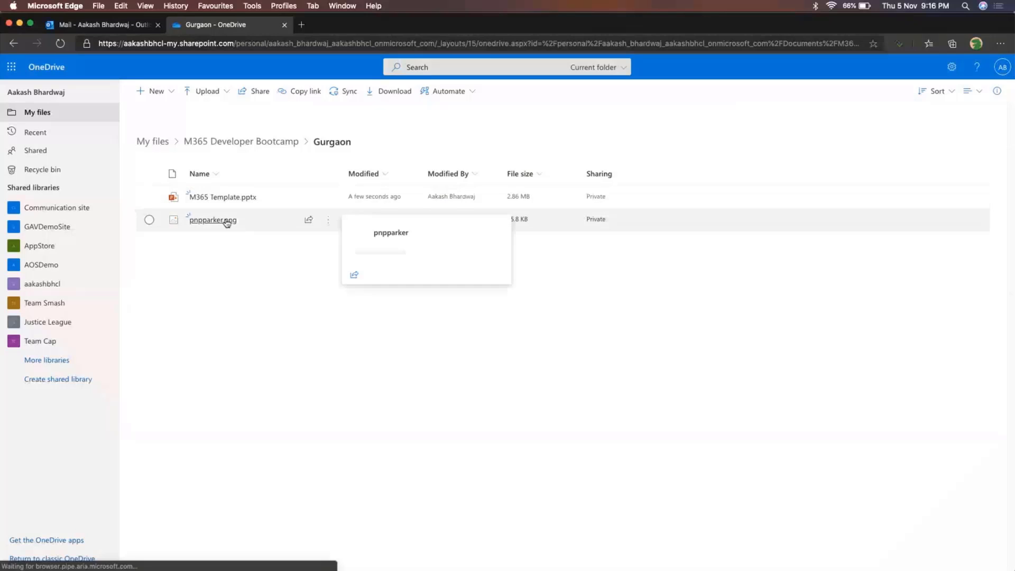
click(212, 220)
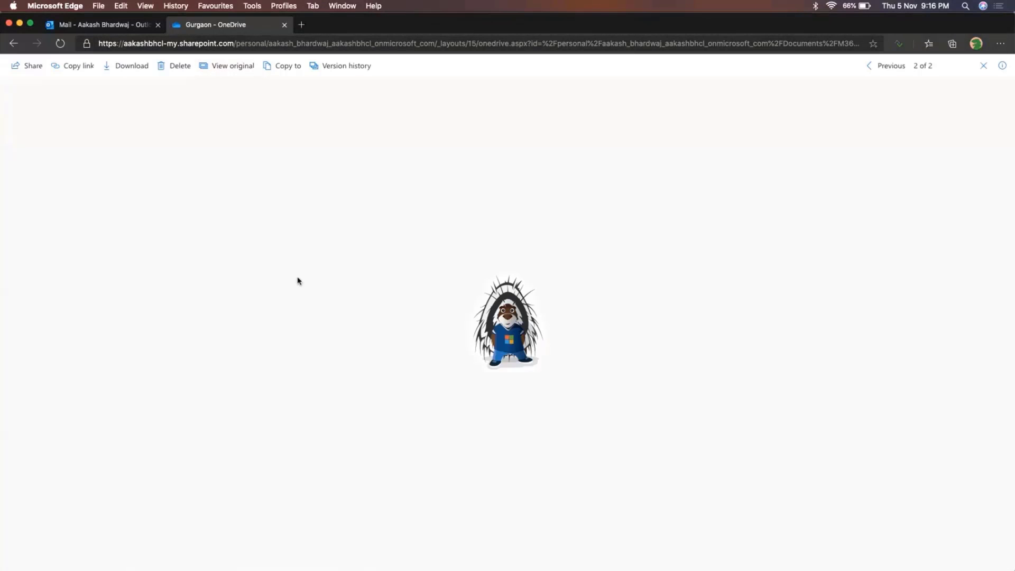
mouse_move(622, 240)
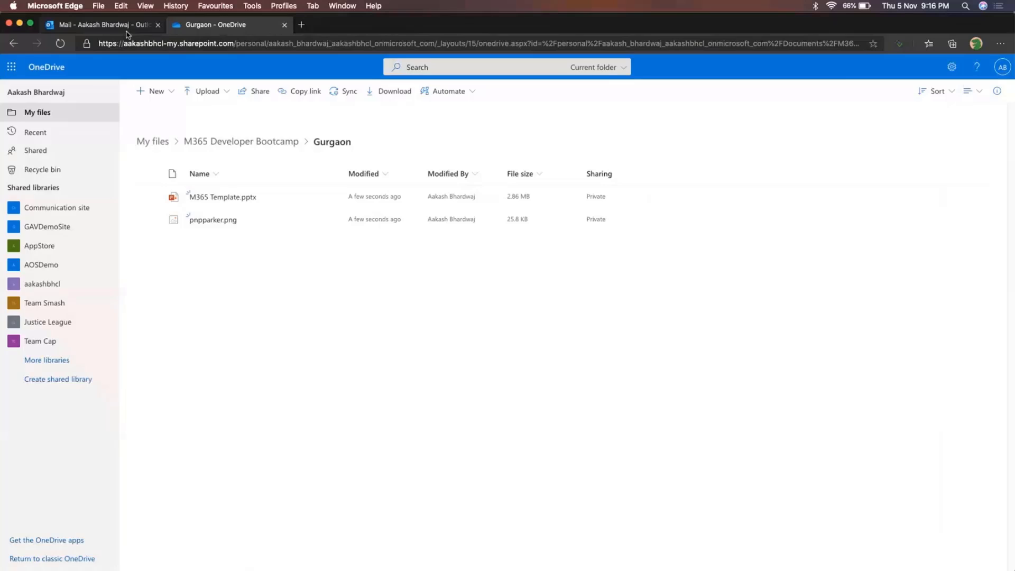
Step: Return to the Outlook message and its add-in task pane
click(101, 25)
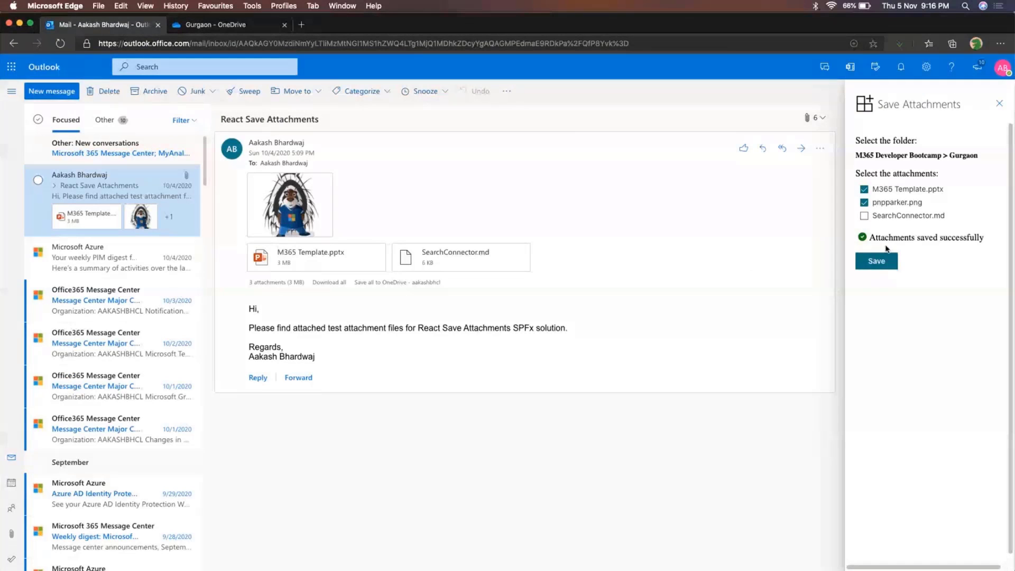
mouse_move(880, 251)
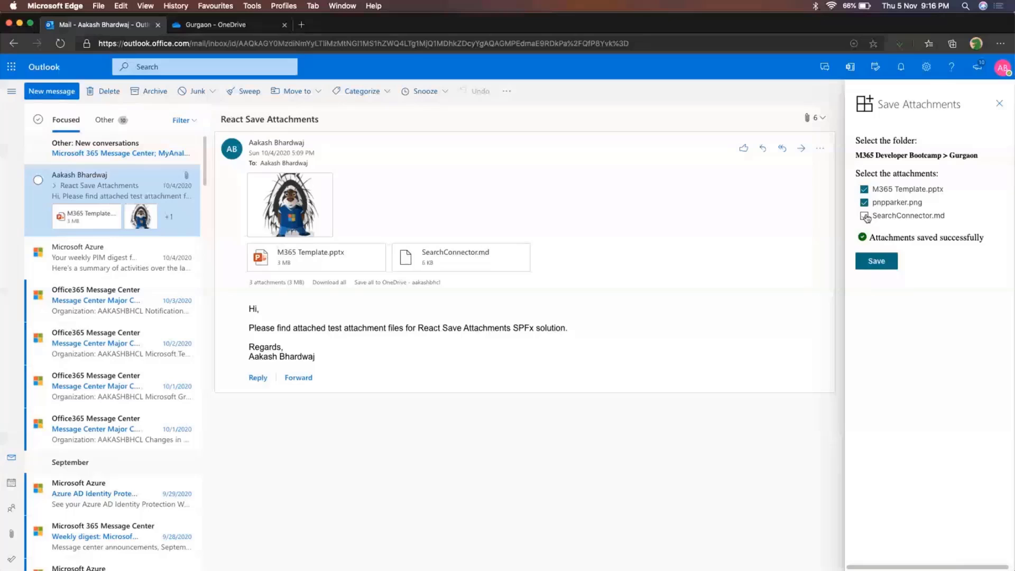
click(864, 216)
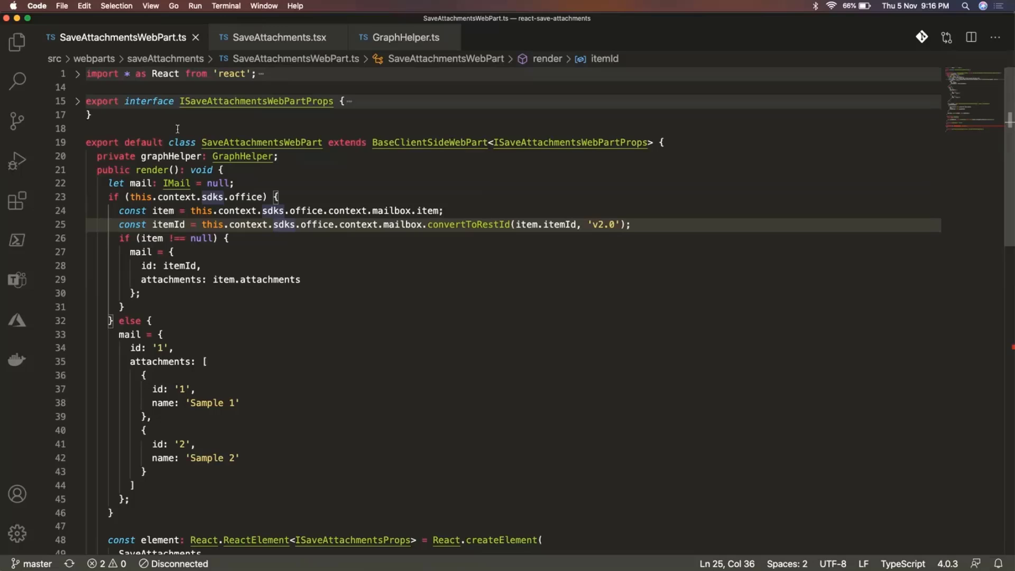
mouse_move(164, 197)
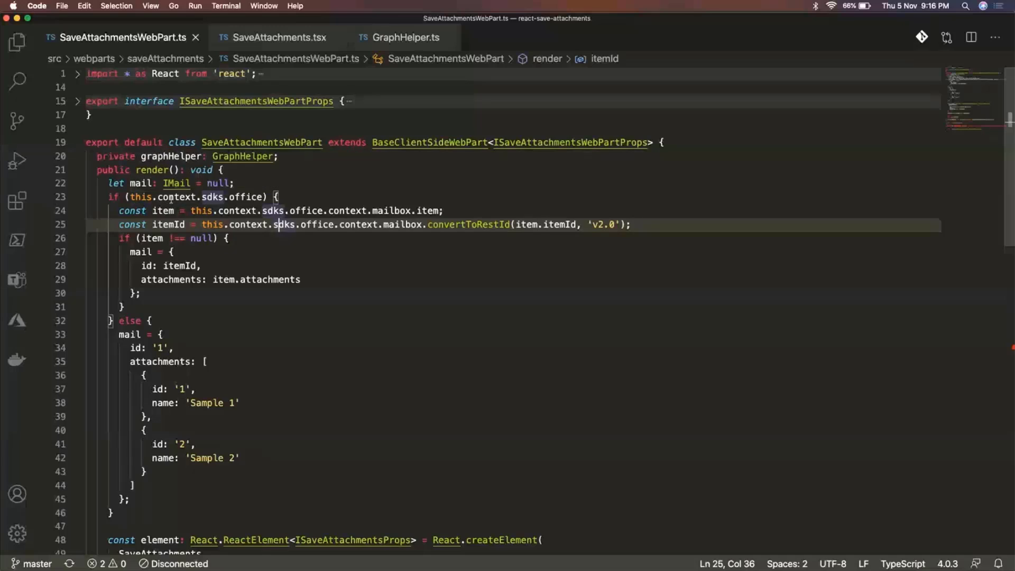
mouse_move(214, 196)
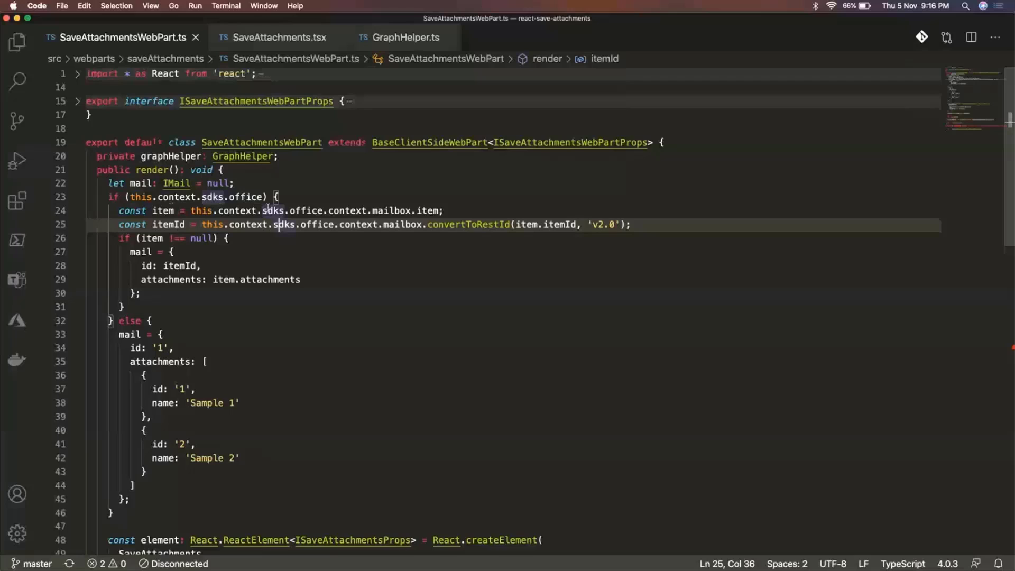
mouse_move(275, 196)
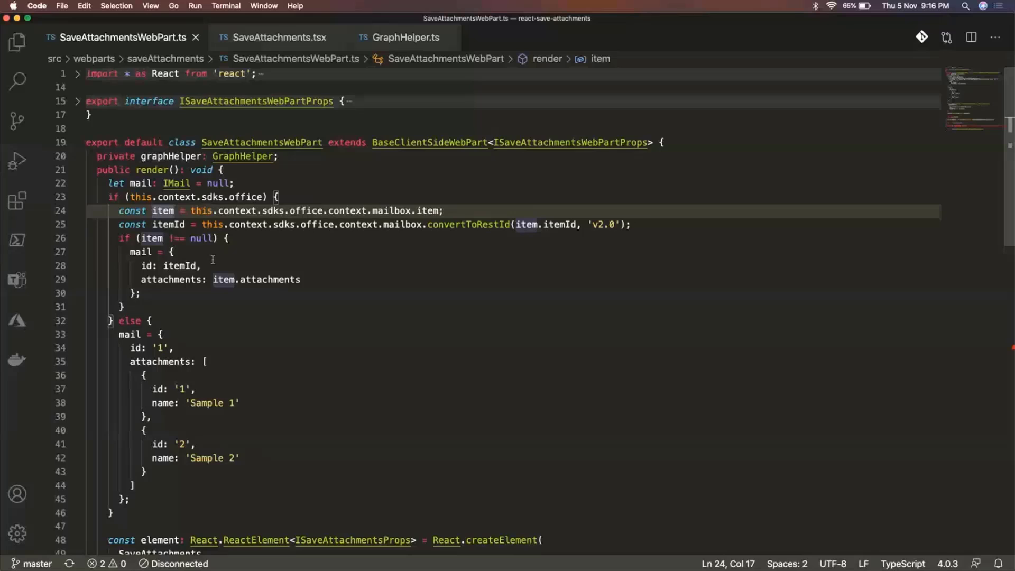
Step: Highlight the mailbox item, REST itemId conversion and mail object lines in render()
click(171, 225)
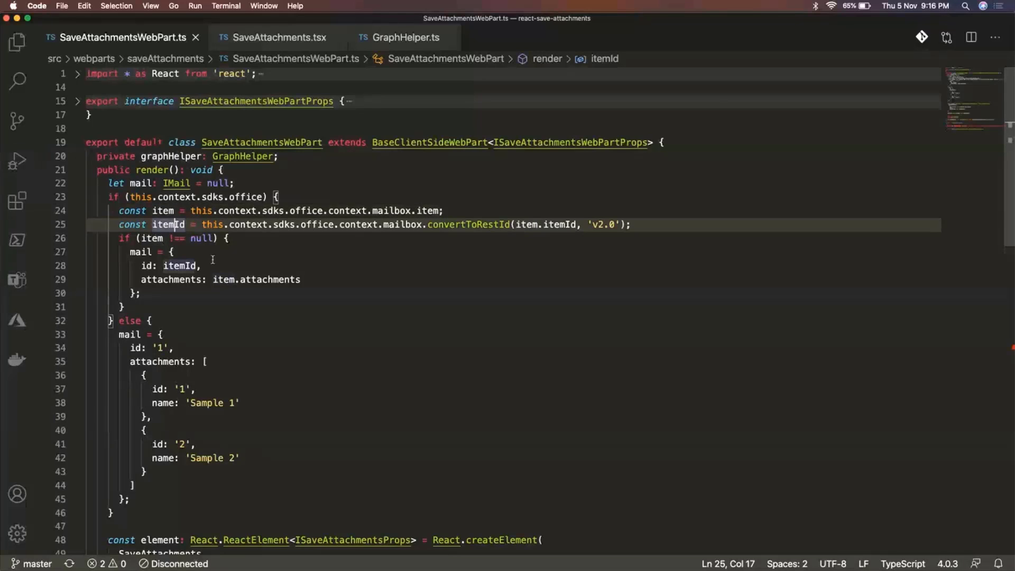
click(180, 238)
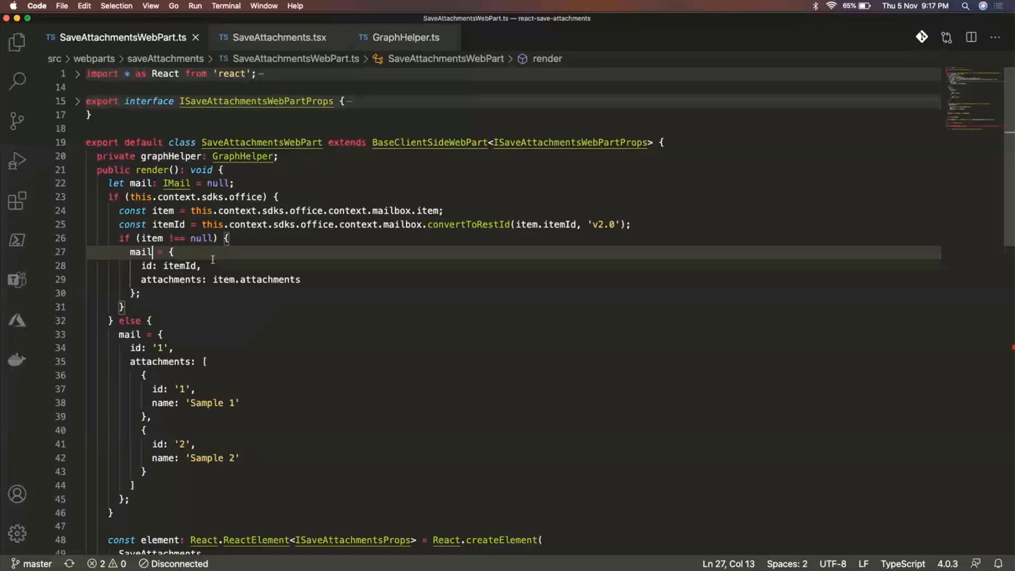
click(139, 183)
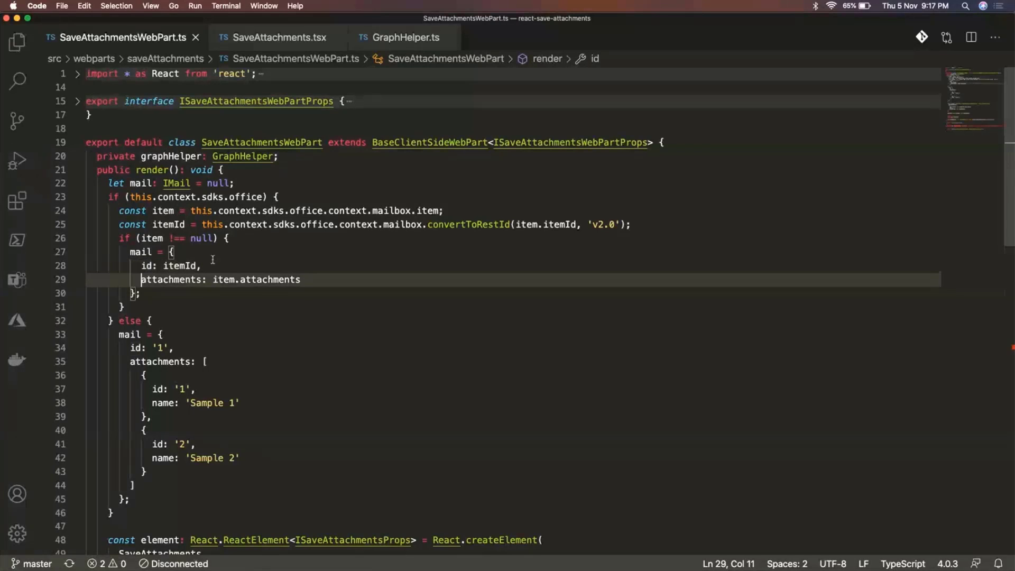
double_click(171, 279)
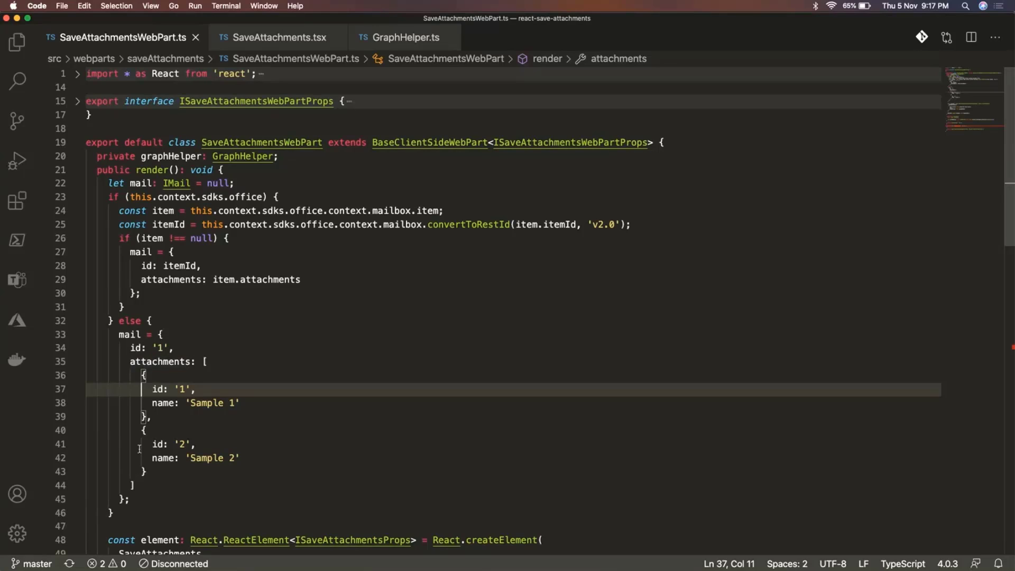
mouse_move(172, 279)
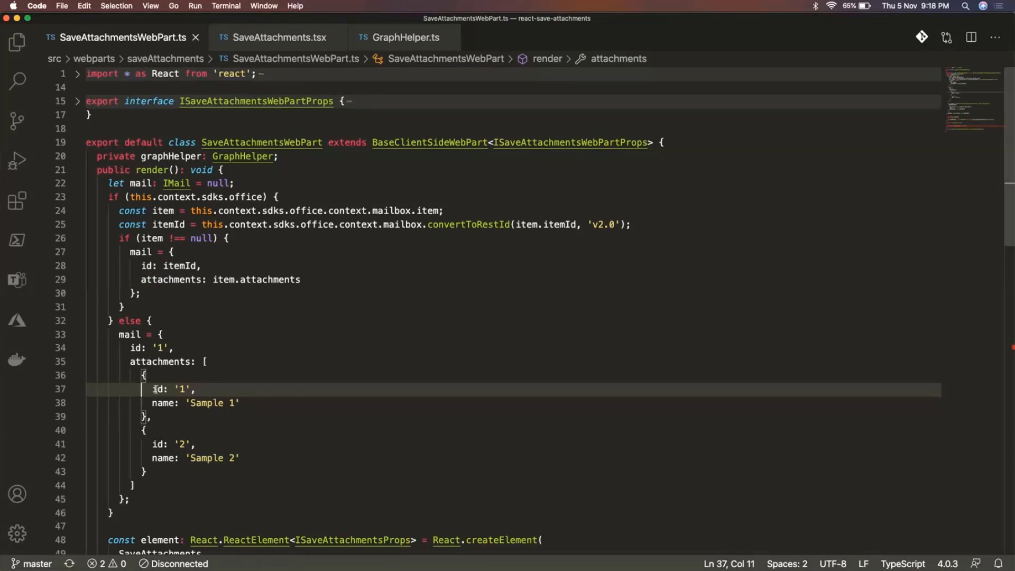
mouse_move(176, 426)
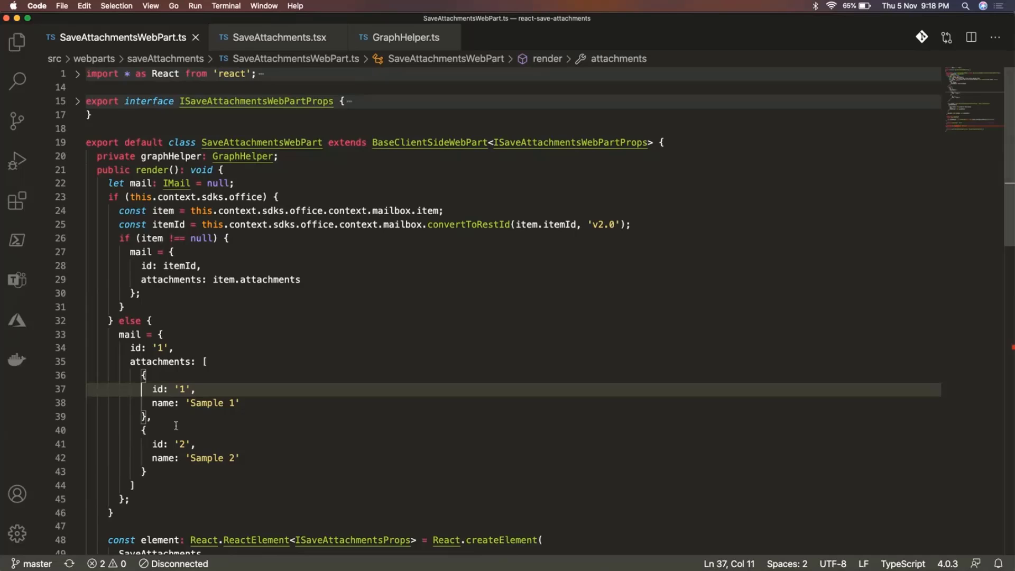
Step: Scroll down the web part code past createElement toward onInit and GraphHelper
scroll(down, 3)
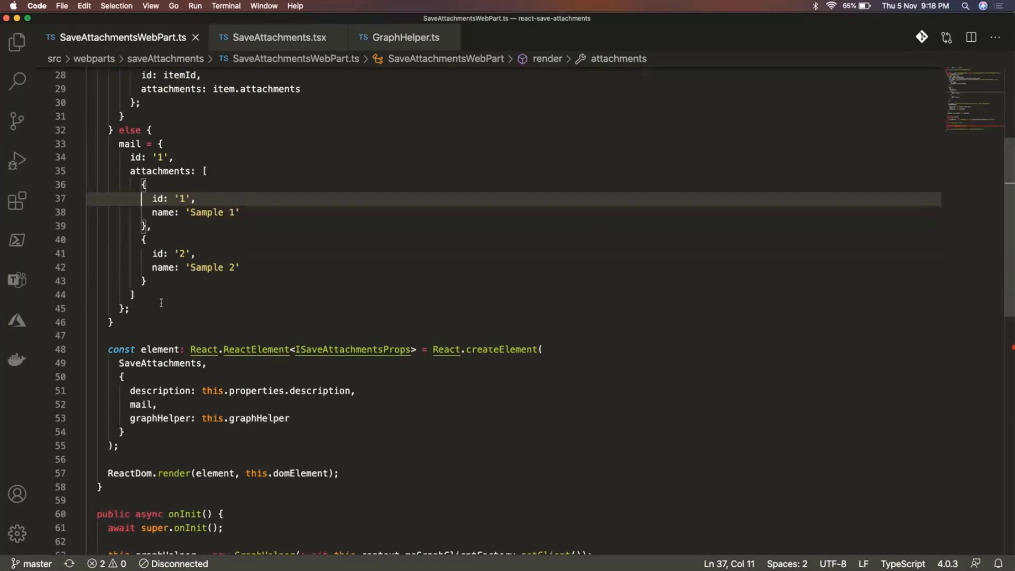
mouse_move(117, 296)
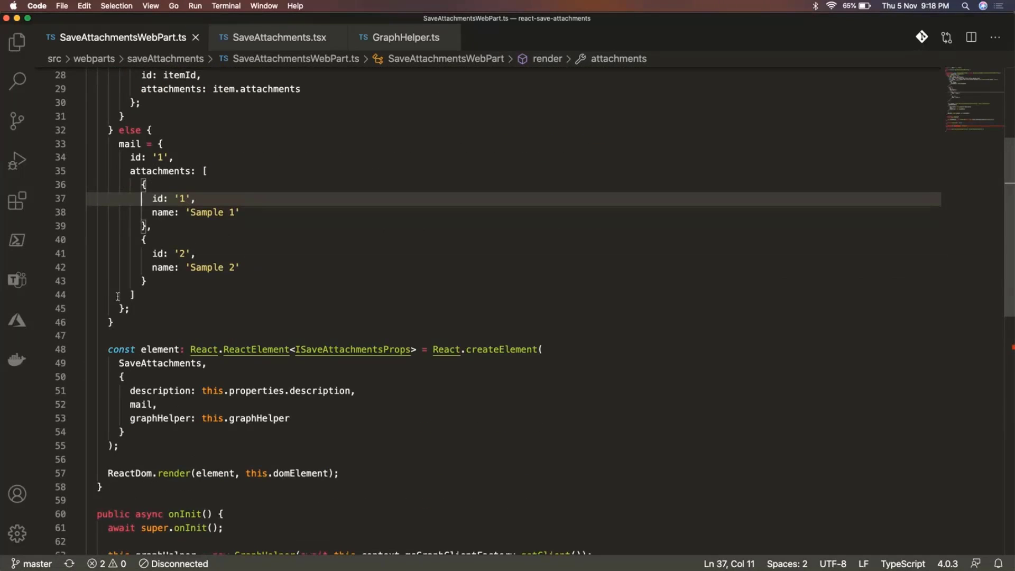
mouse_move(161, 363)
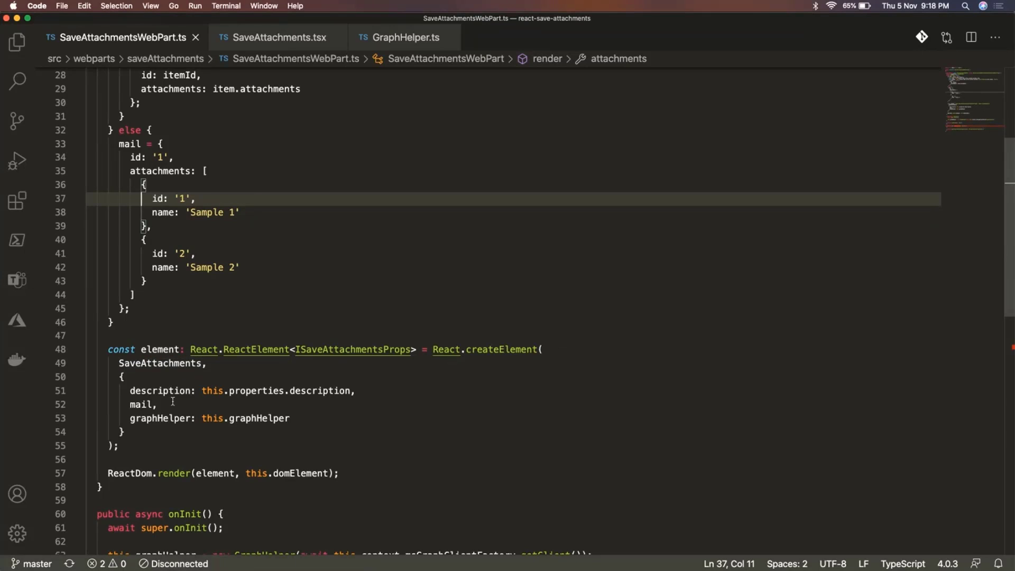
mouse_move(138, 404)
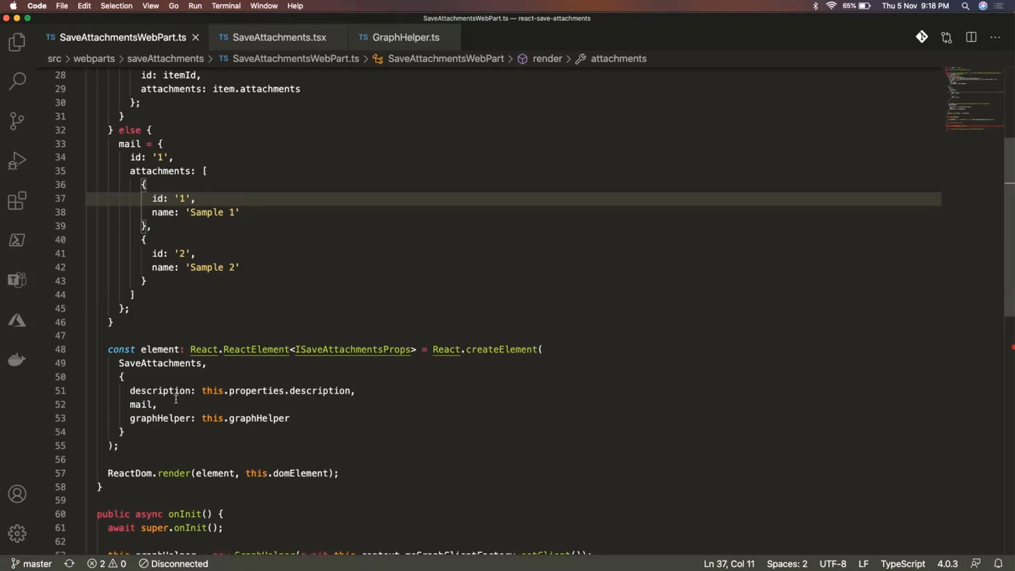
mouse_move(154, 418)
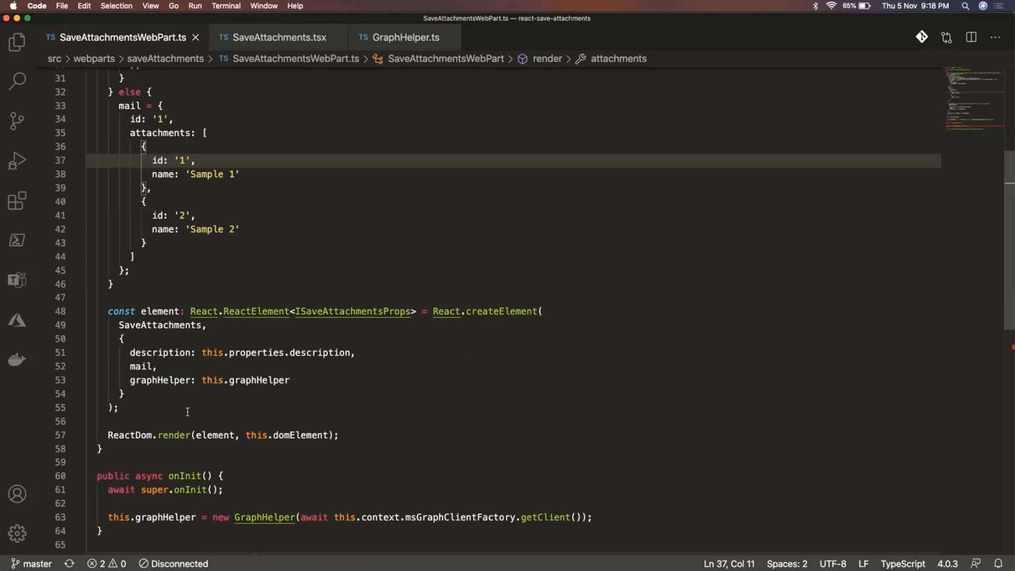
scroll(down, 3)
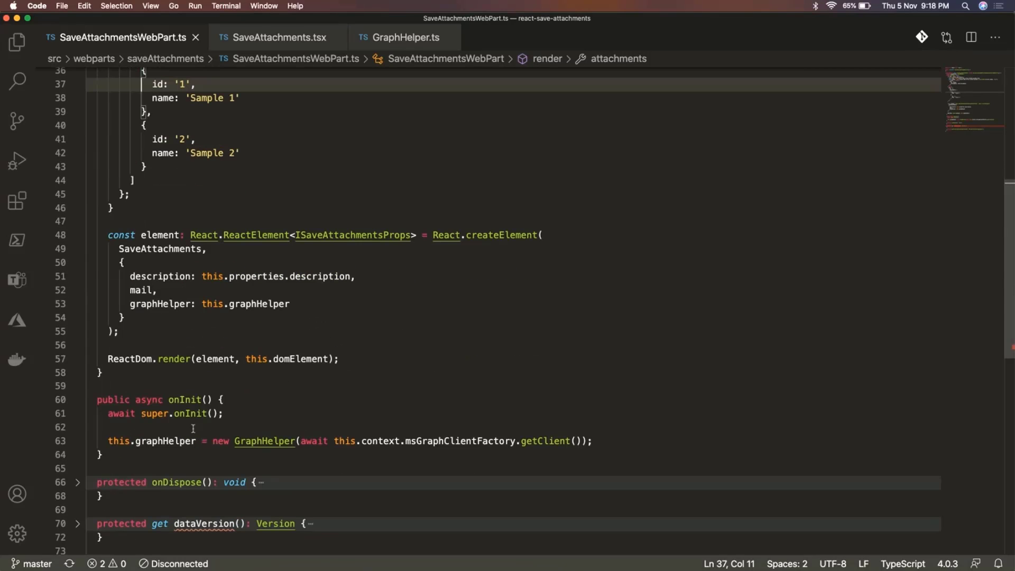
mouse_move(191, 400)
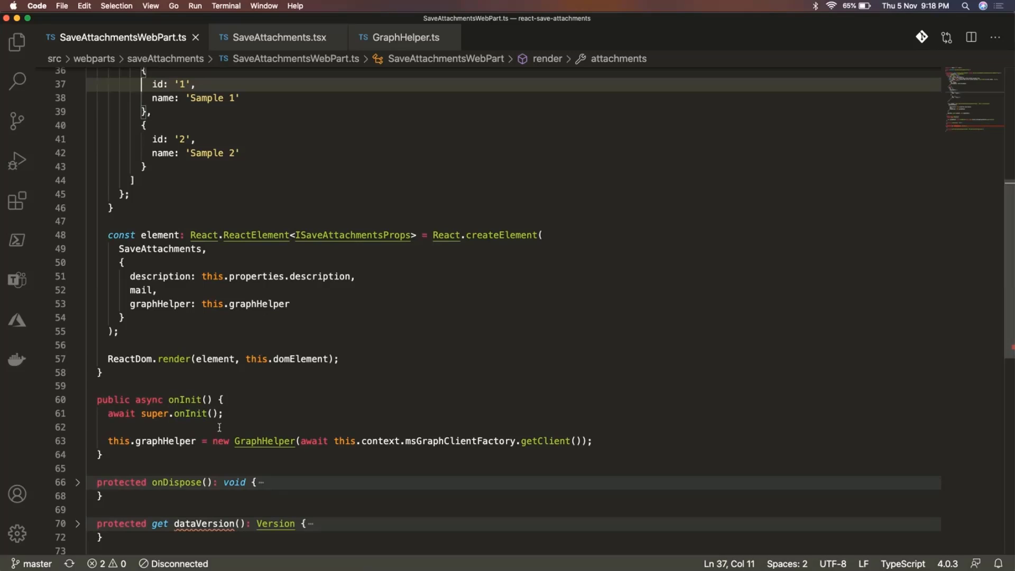
mouse_move(263, 441)
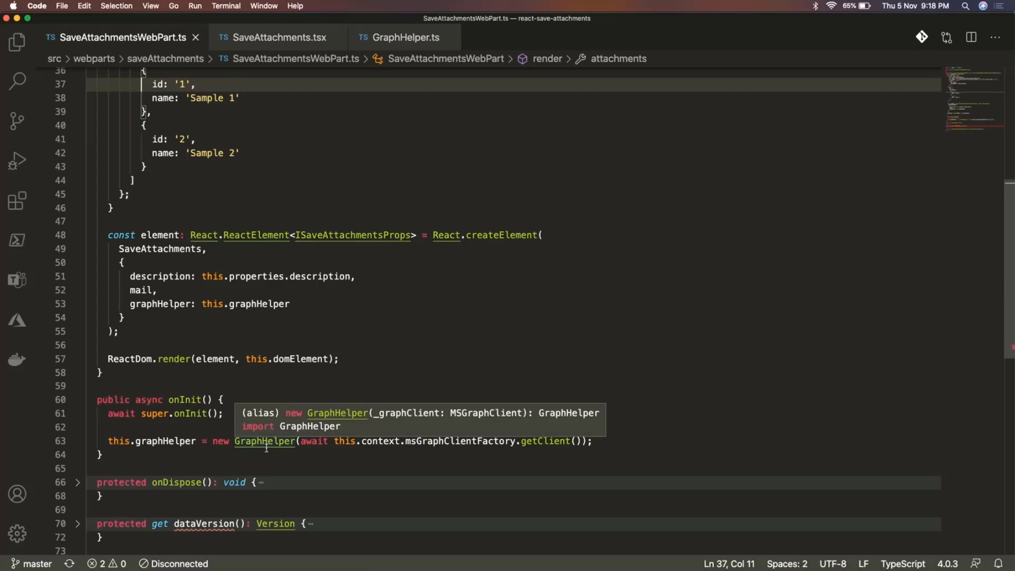
mouse_move(252, 435)
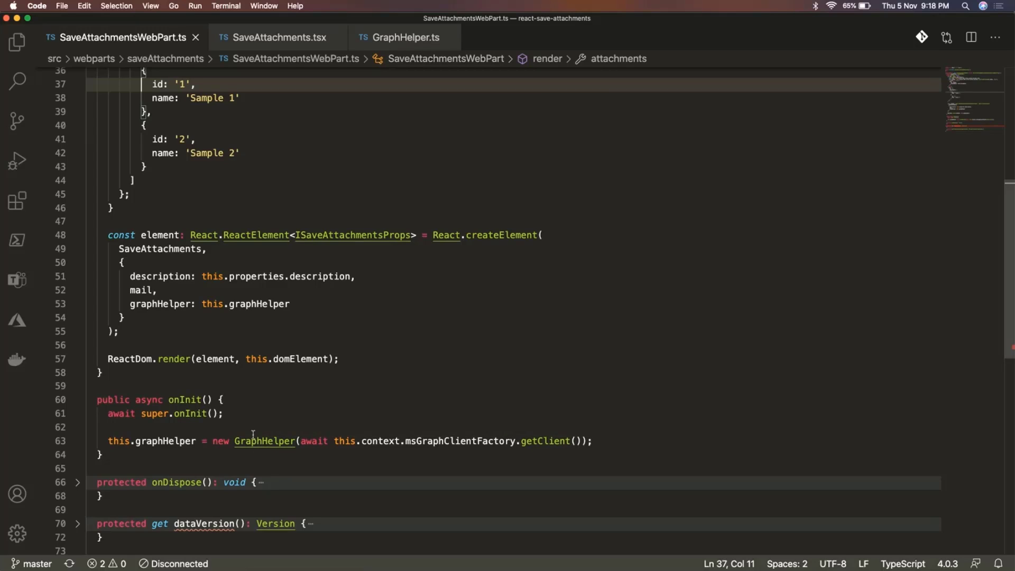
mouse_move(262, 441)
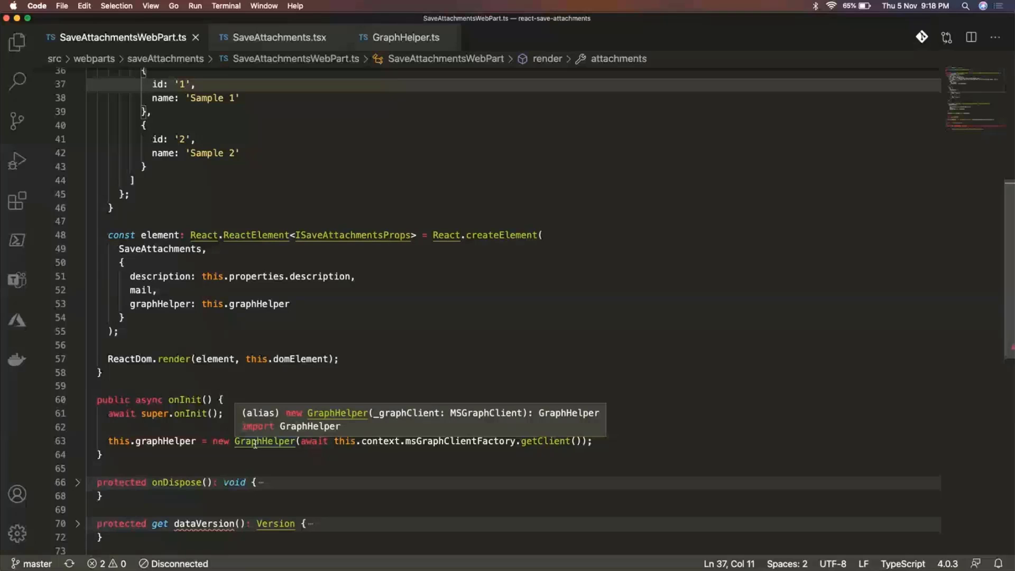
mouse_move(254, 424)
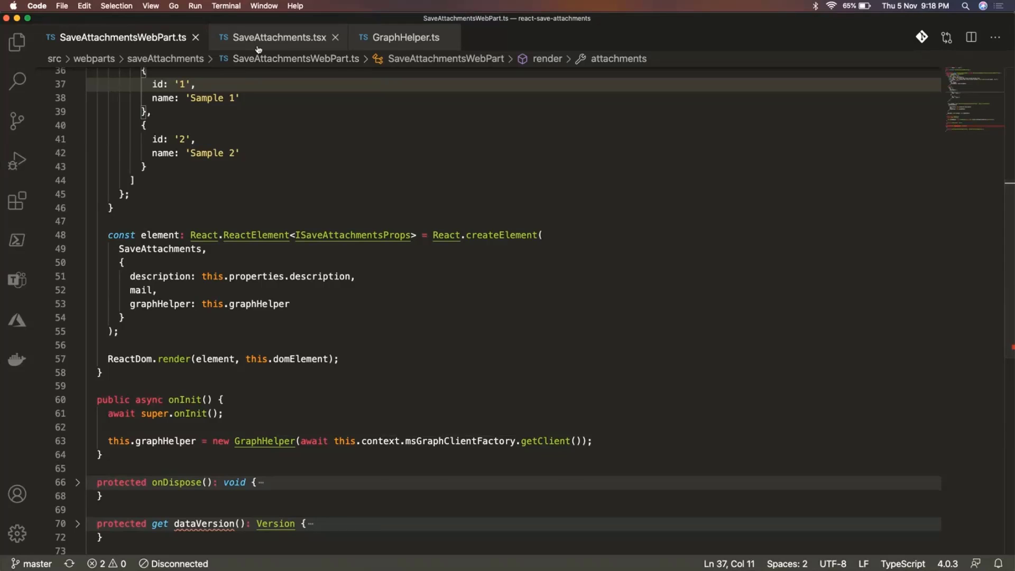
Step: Open SaveAttachments.tsx and scroll through its folder list and attachment checkbox markup
click(277, 37)
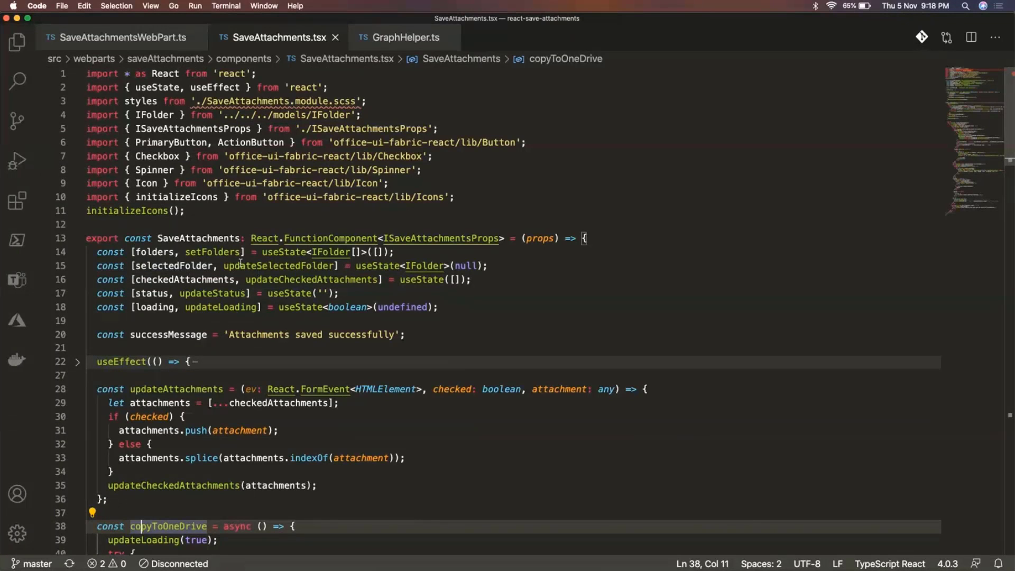
scroll(down, 3)
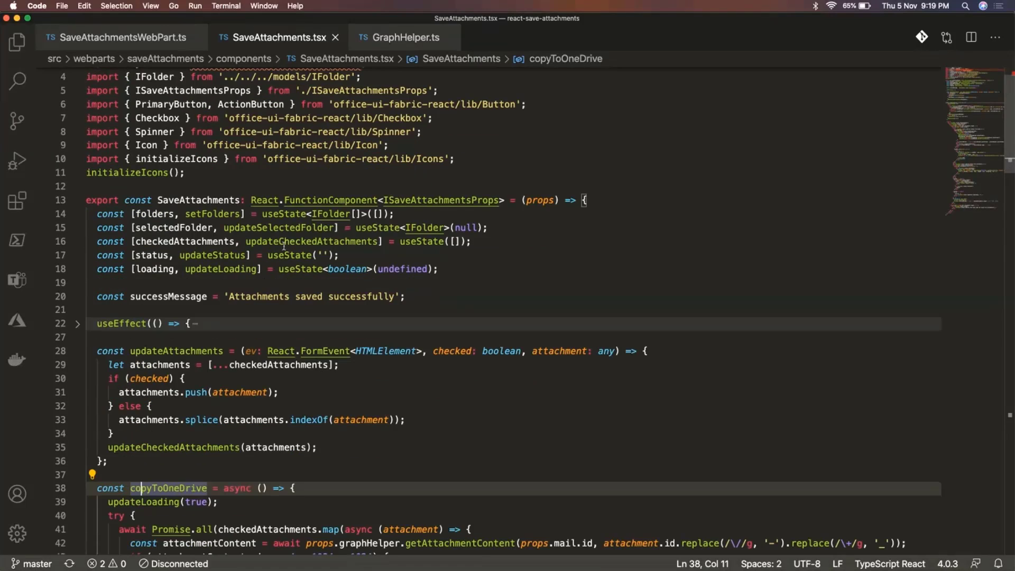
mouse_move(289, 339)
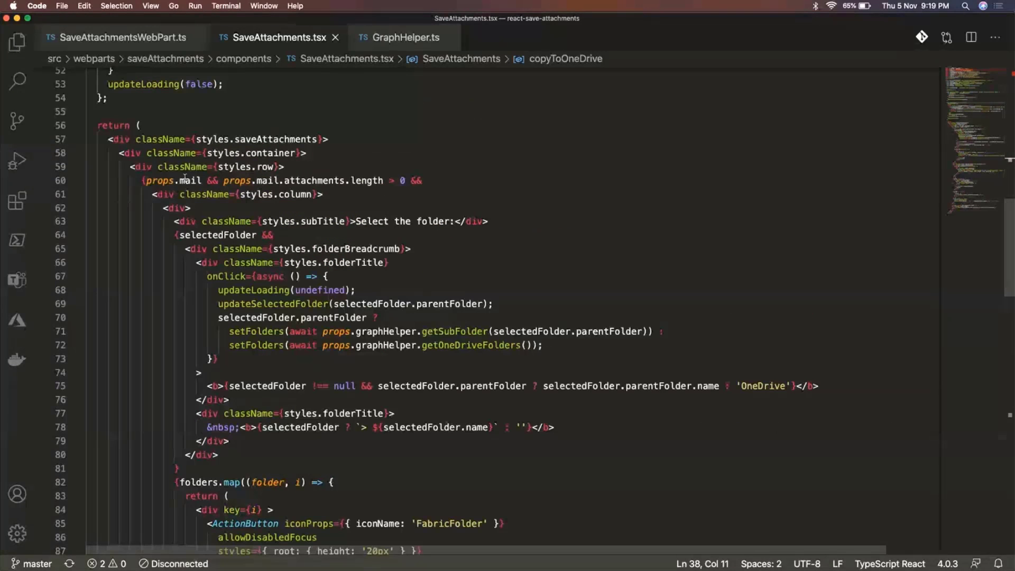
mouse_move(278, 286)
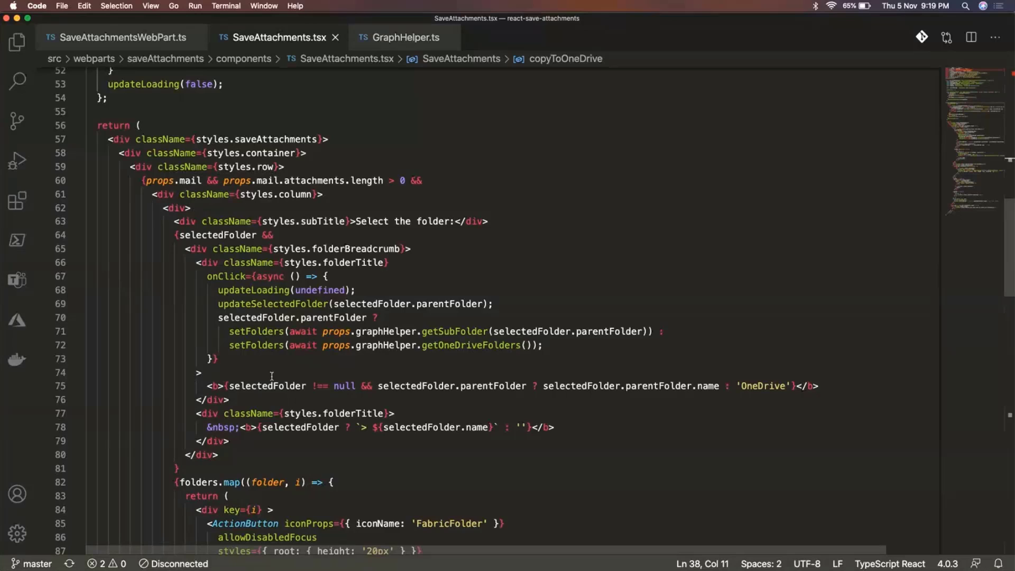
scroll(down, 3)
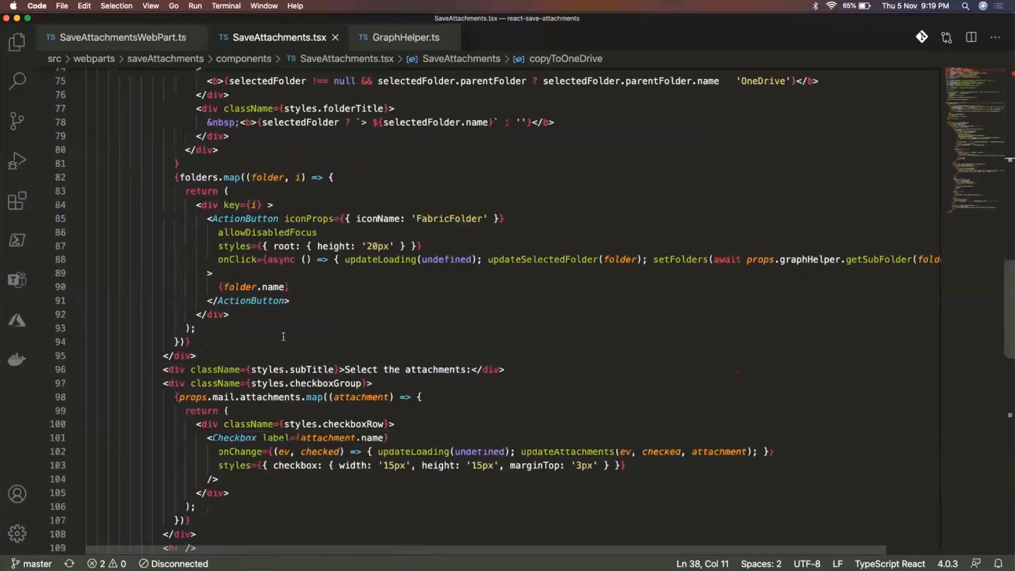
scroll(down, 3)
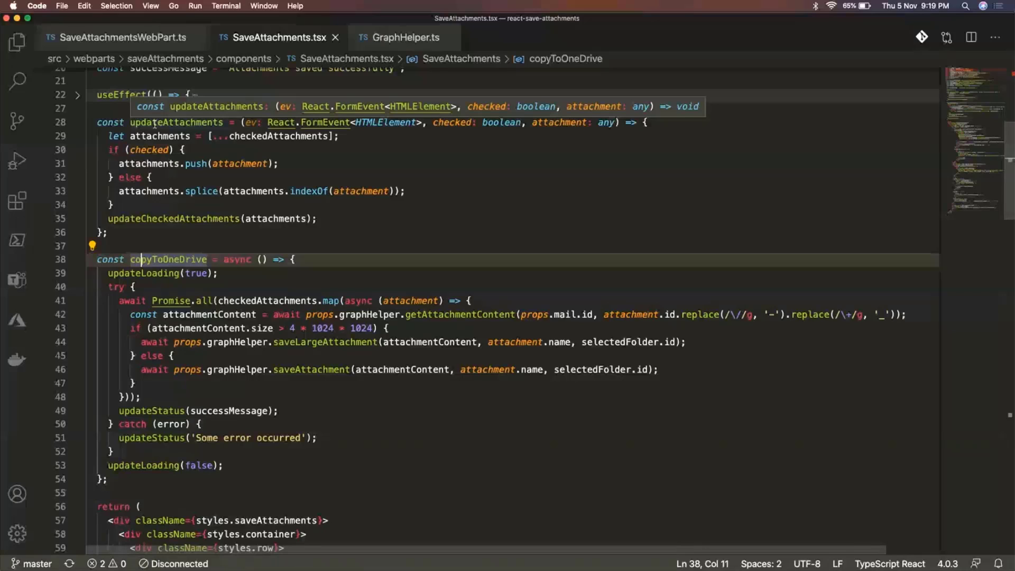
mouse_move(207, 122)
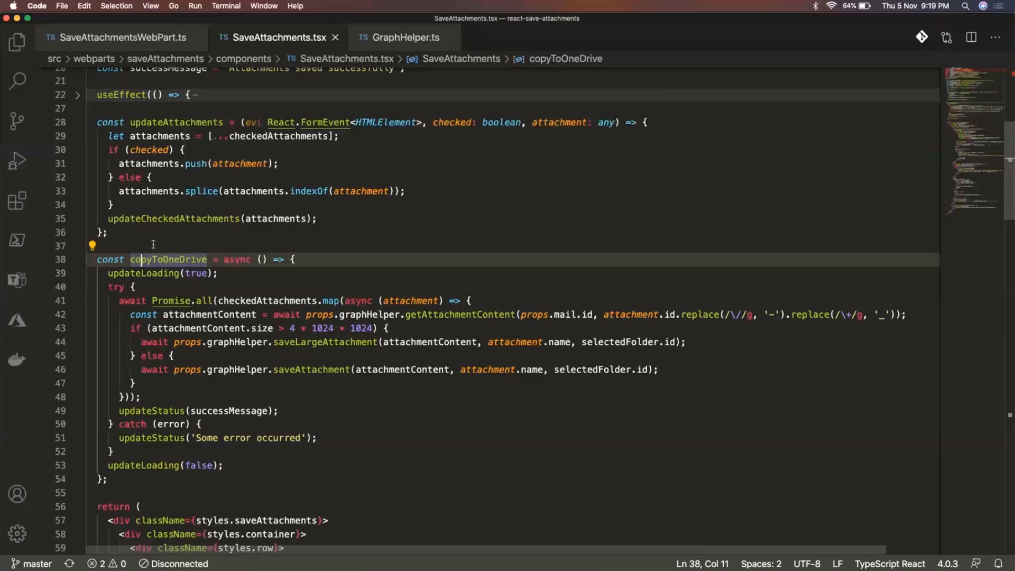
mouse_move(169, 258)
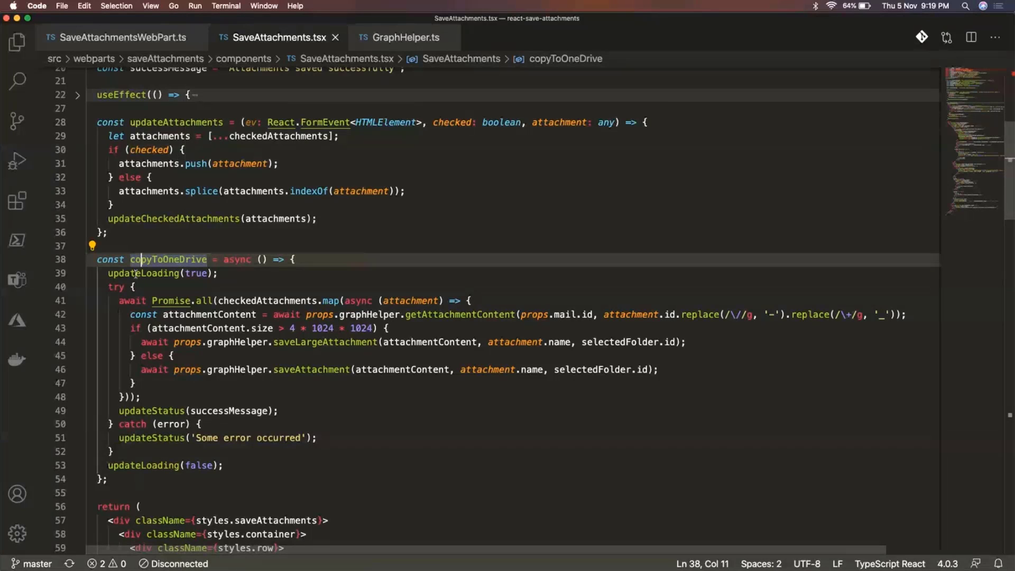
mouse_move(145, 272)
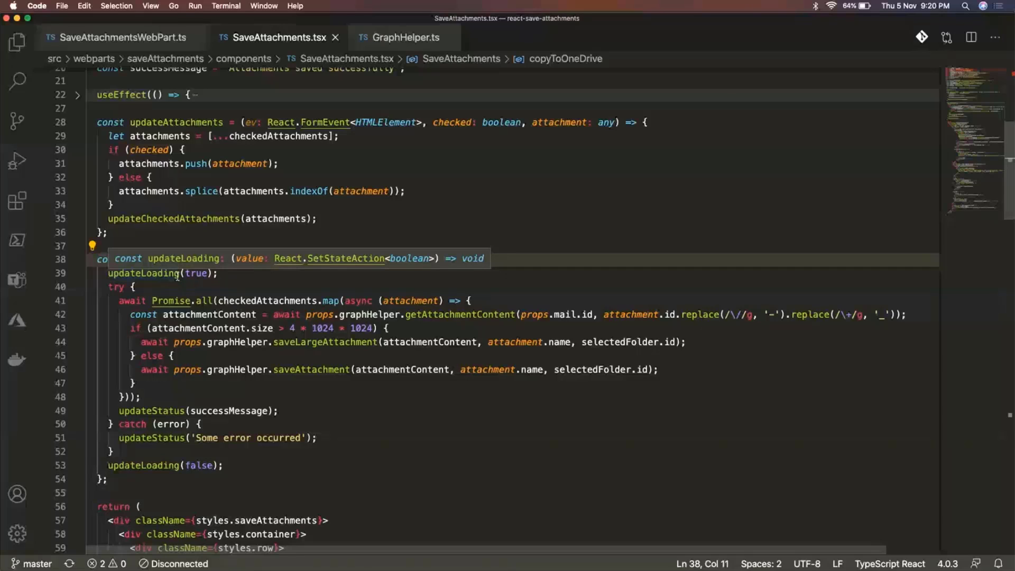
click(492, 315)
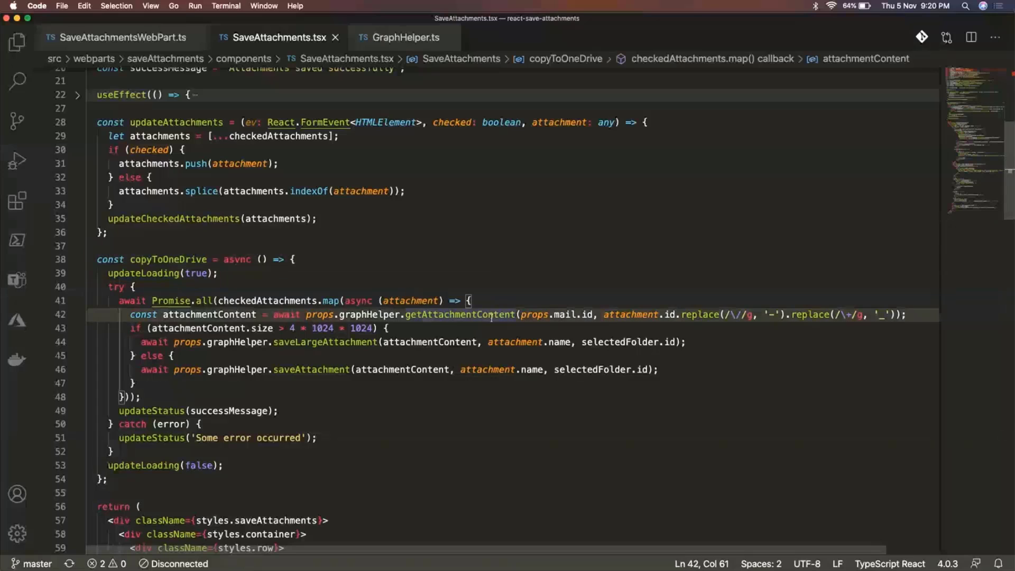
mouse_move(459, 315)
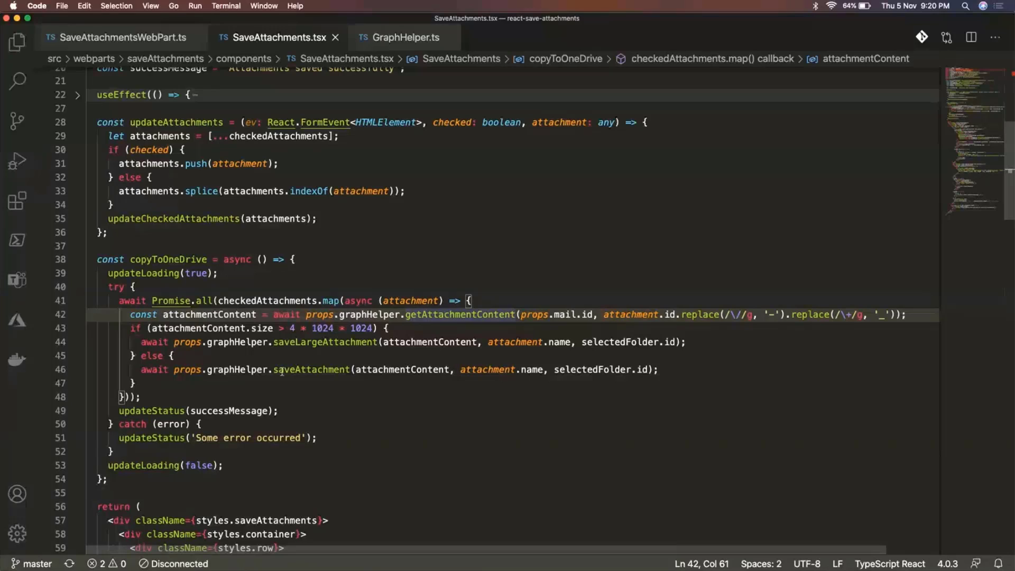
mouse_move(311, 369)
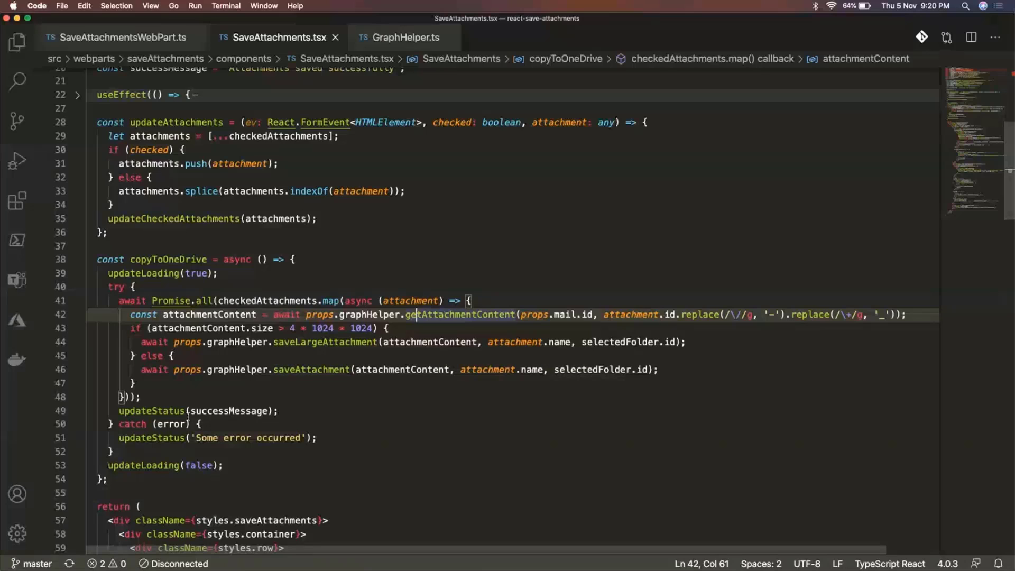
mouse_move(200, 411)
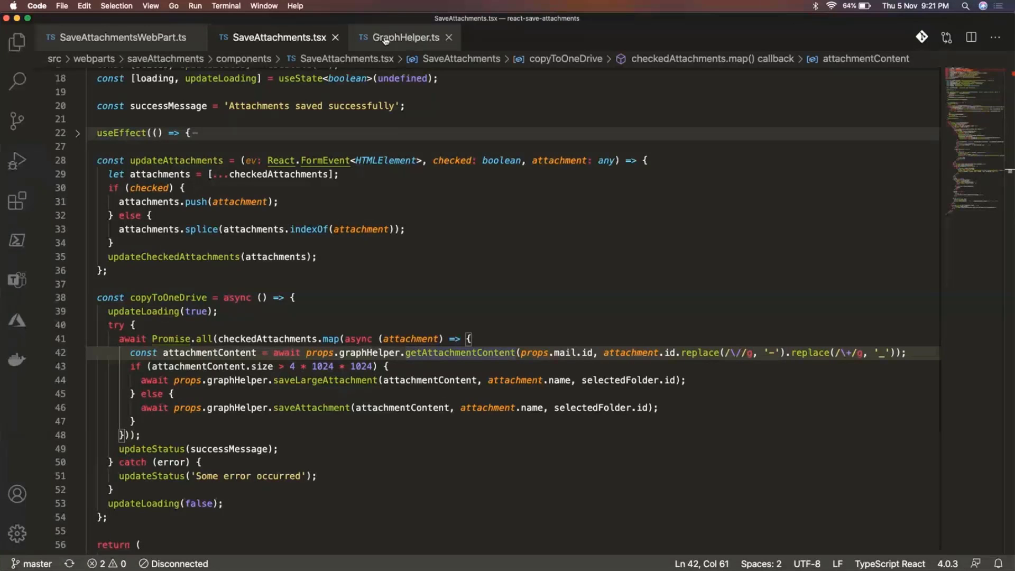
Step: Open GraphHelper.ts and unfold the getSubFolder method's Graph query
click(405, 37)
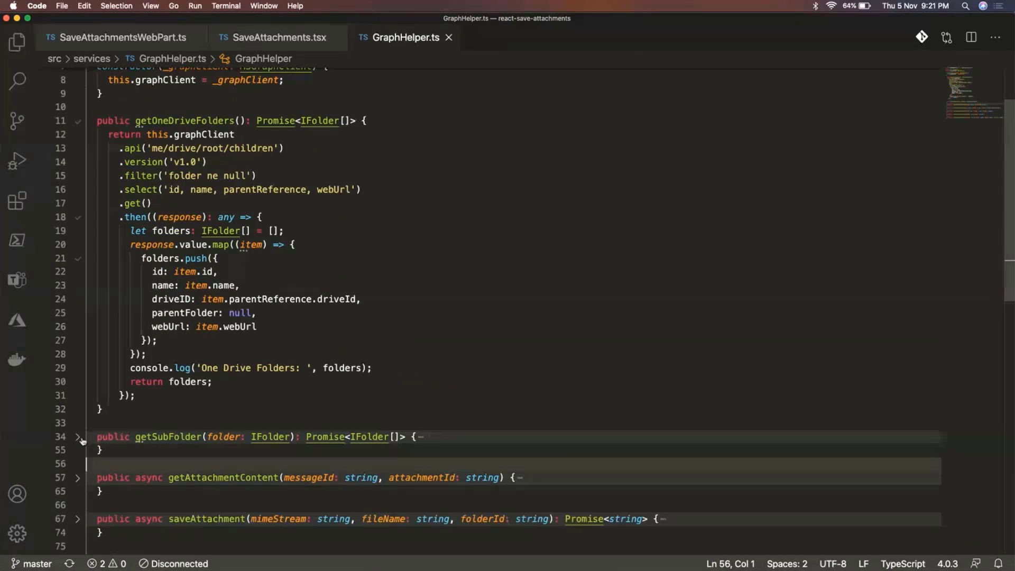
click(77, 436)
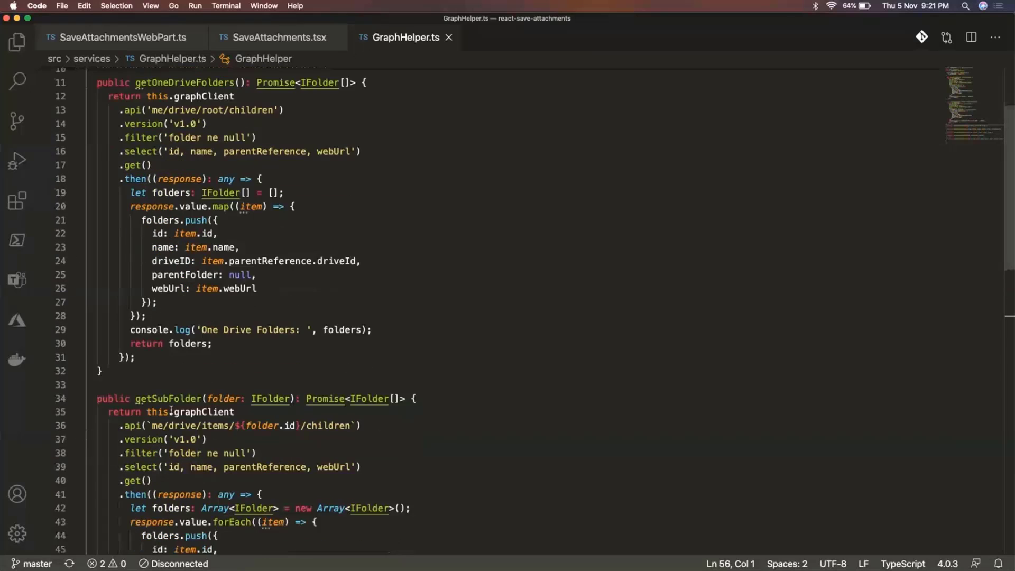
scroll(down, 3)
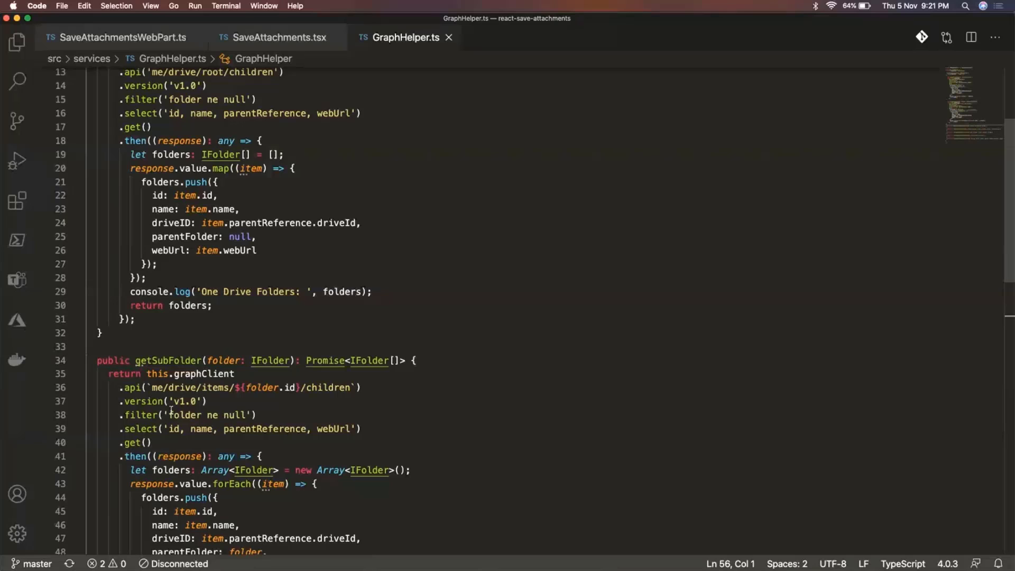
mouse_move(167, 361)
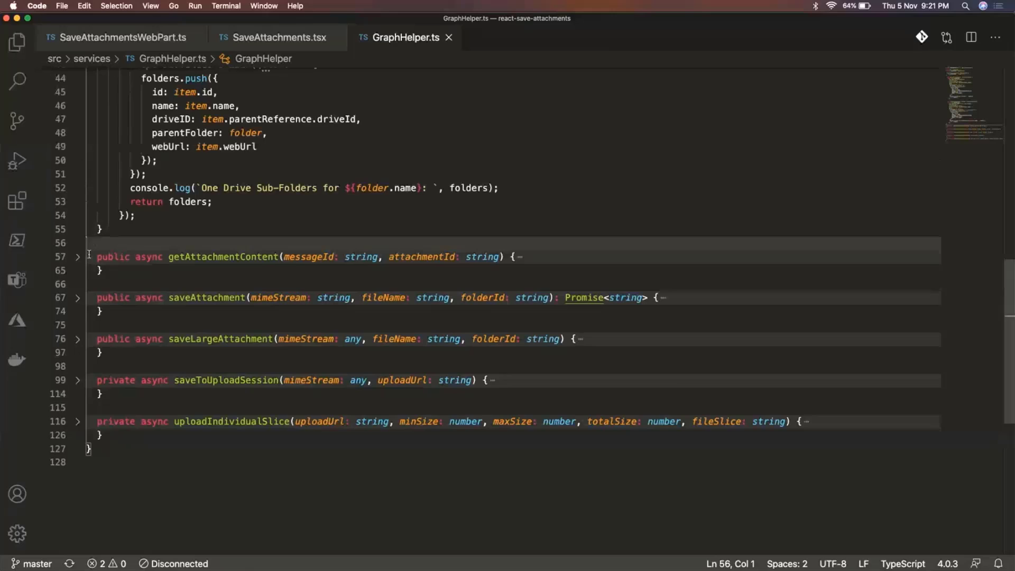
Step: Unfold getAttachmentContent and saveAttachment, leaving the other upload helpers collapsed
click(77, 256)
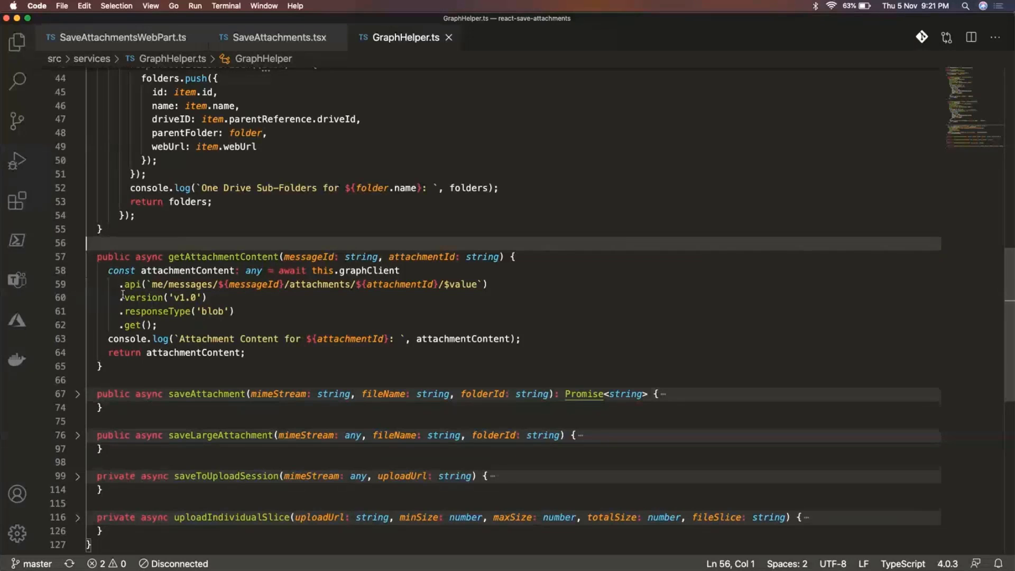
click(78, 393)
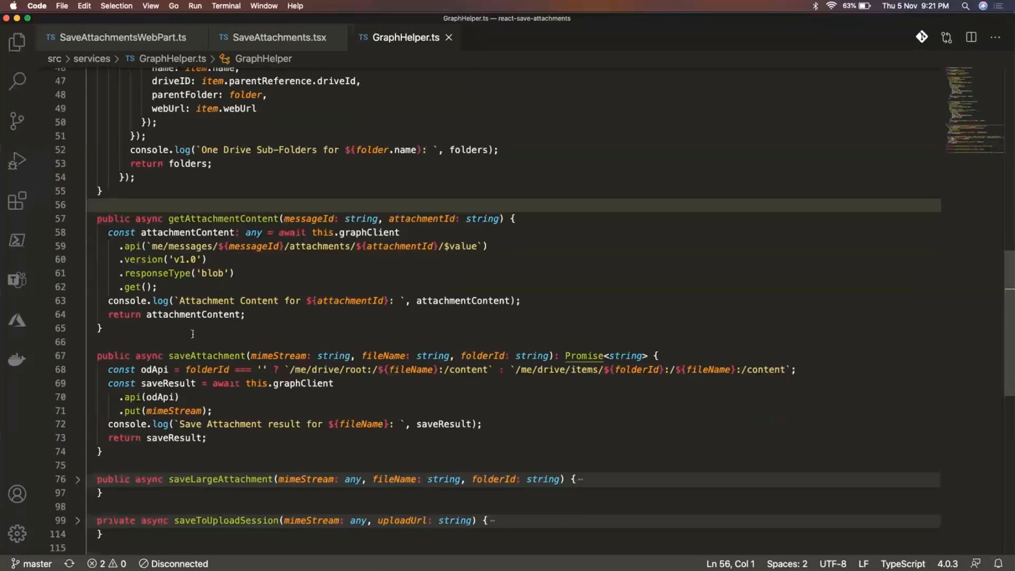
mouse_move(208, 355)
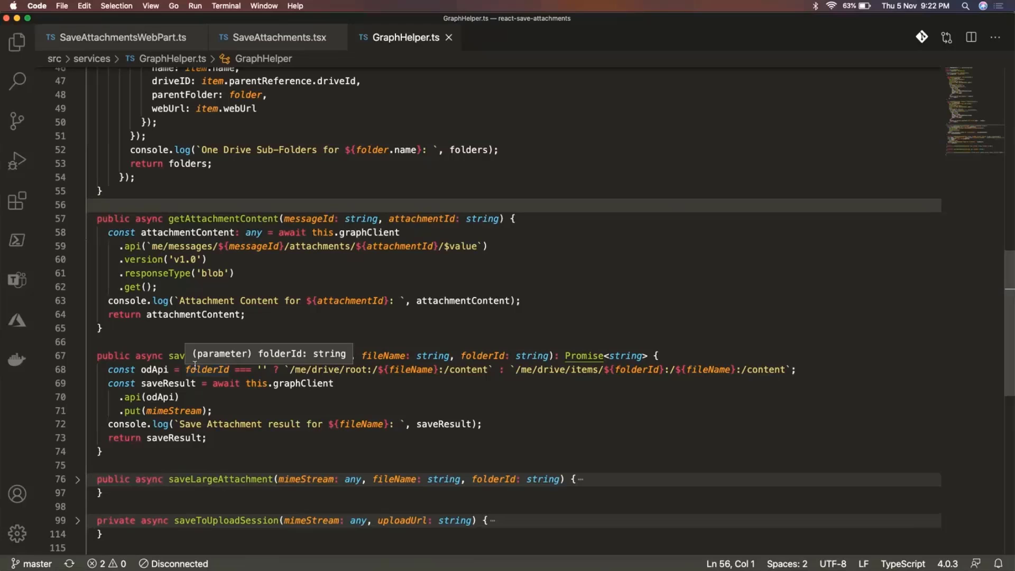
mouse_move(225, 383)
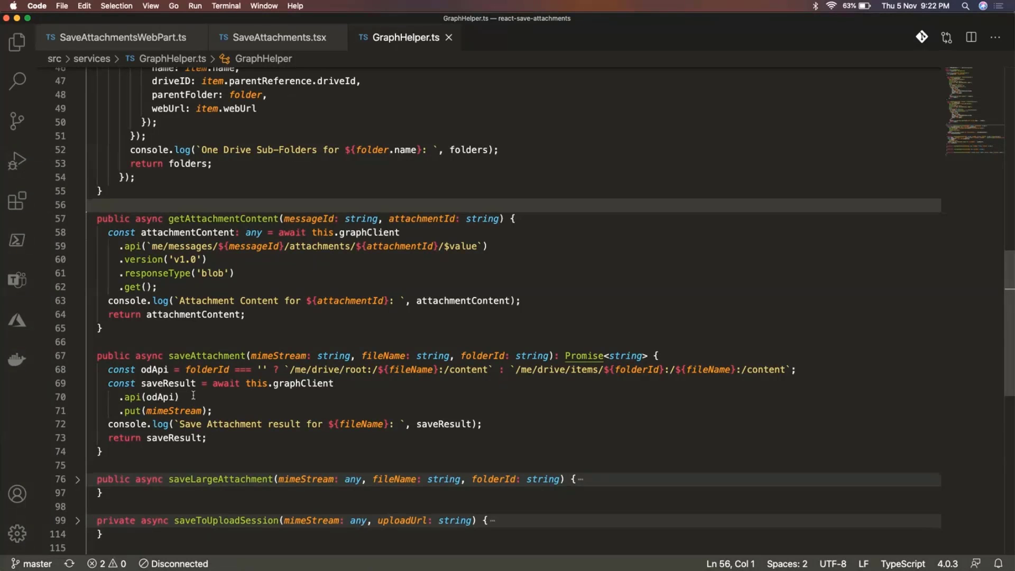
scroll(down, 3)
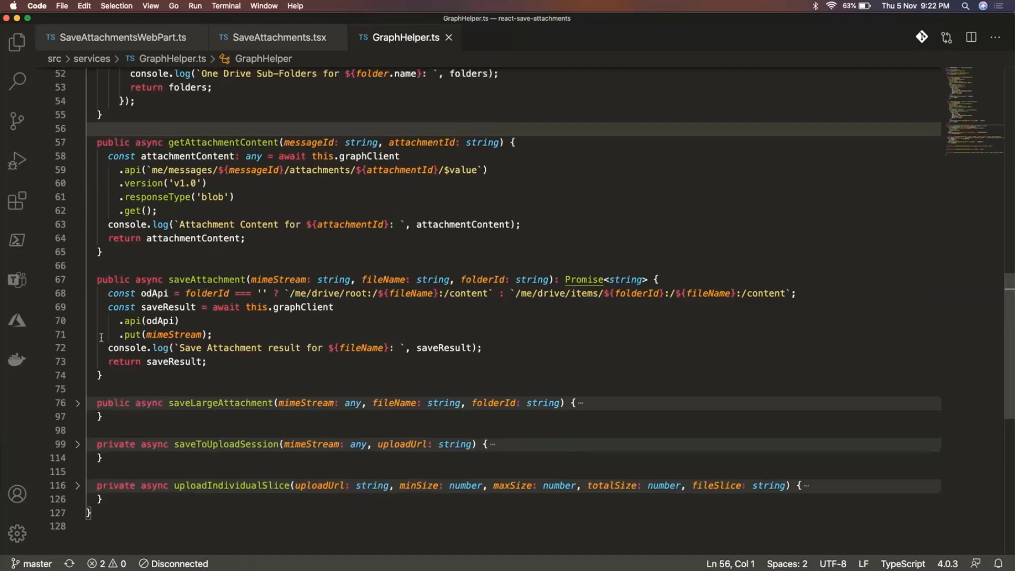
Step: Unfold saveLargeAttachment in GraphHelper.ts and scroll through its full body
click(77, 403)
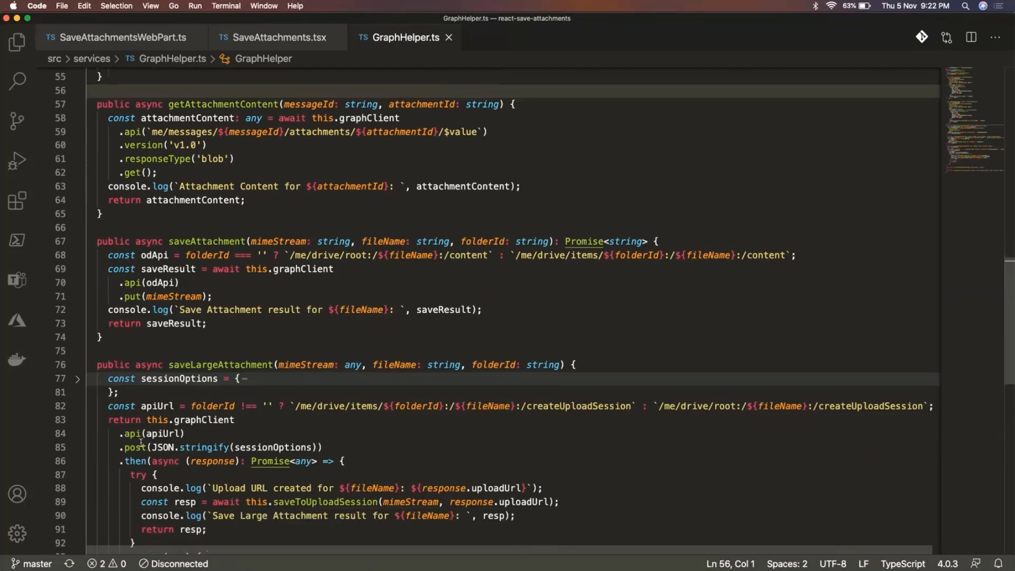
scroll(down, 3)
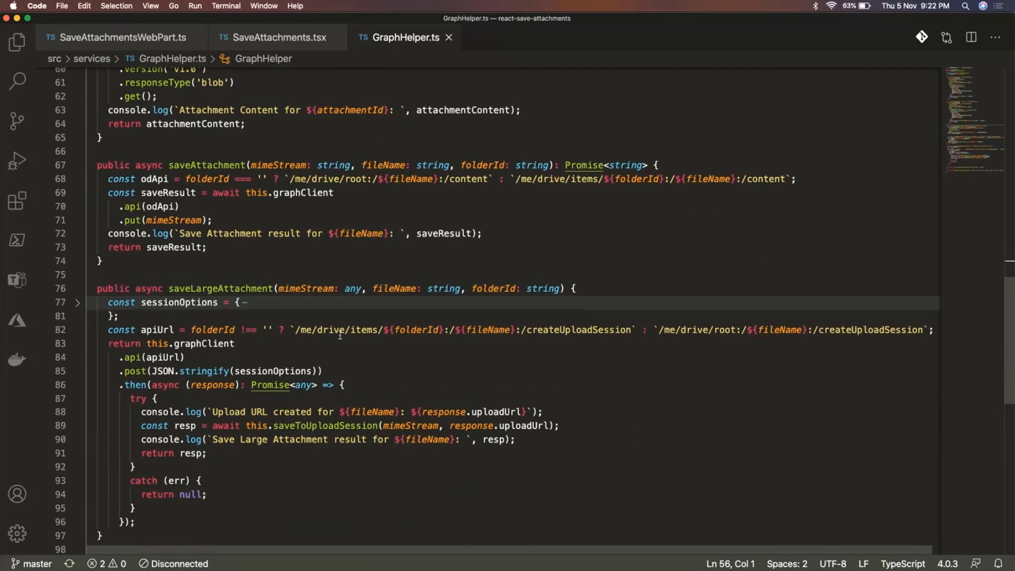
mouse_move(488, 330)
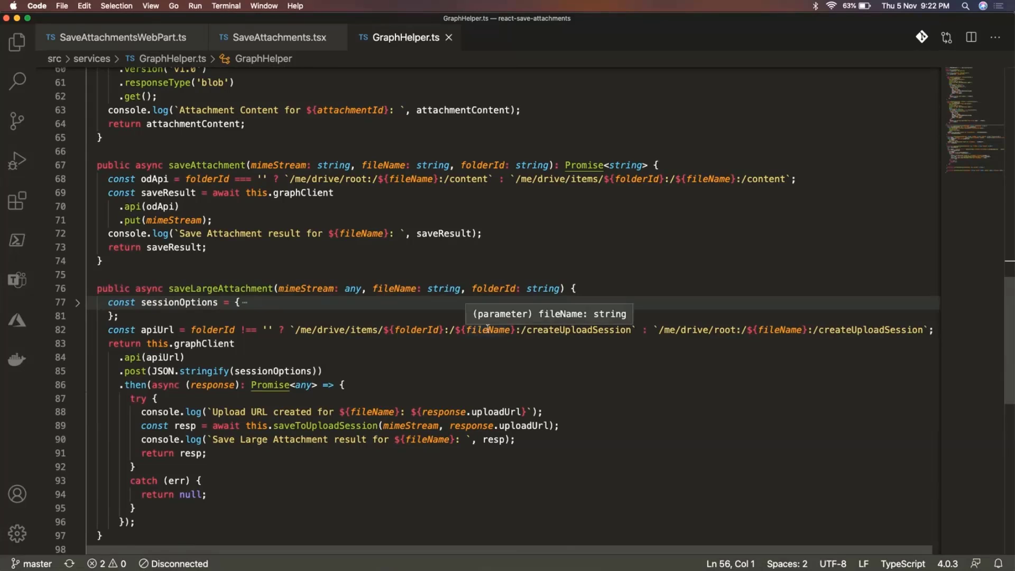
mouse_move(528, 335)
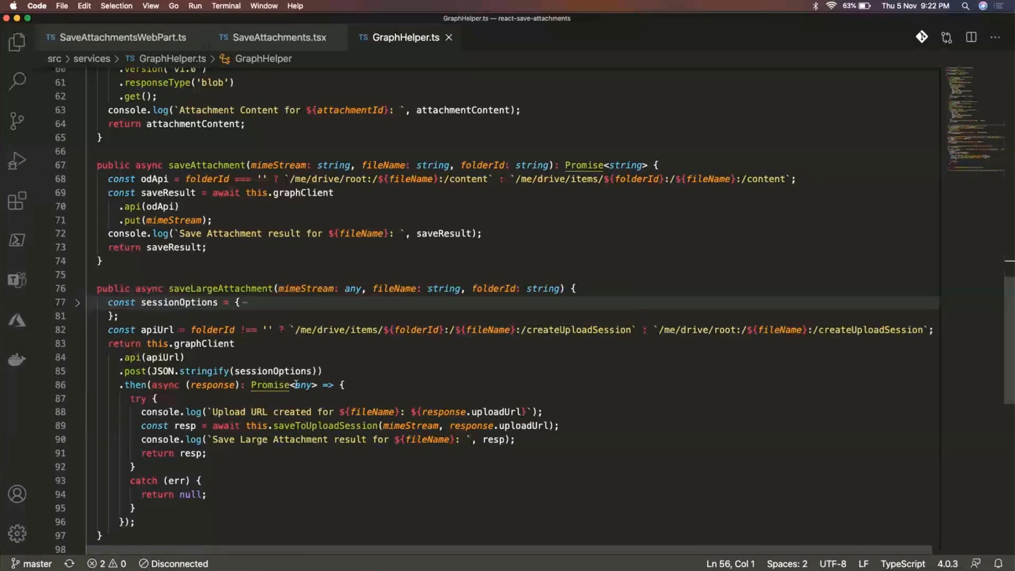
scroll(down, 3)
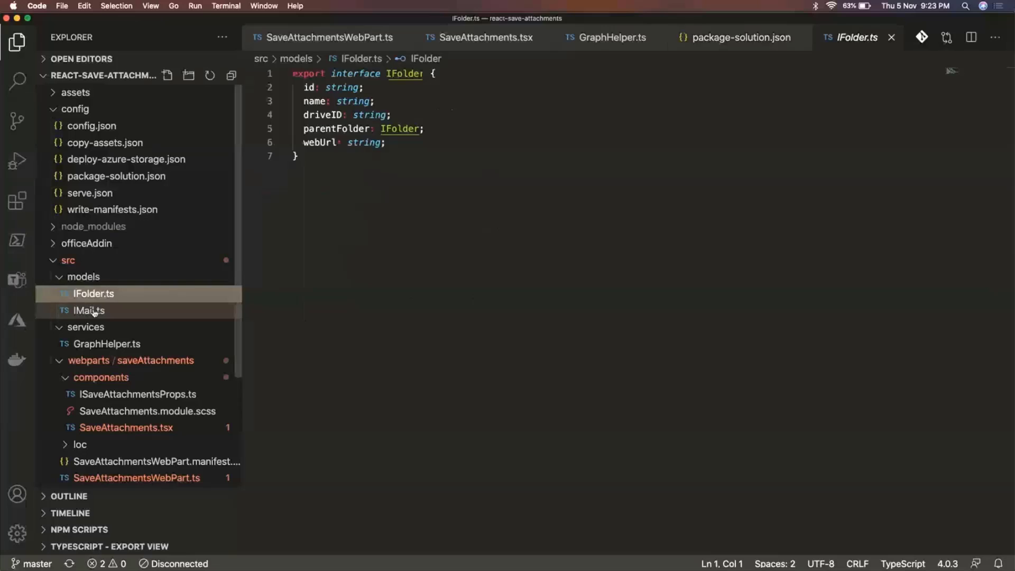
Step: Open the IMail.ts model and scroll through its id and attachments definitions
click(89, 310)
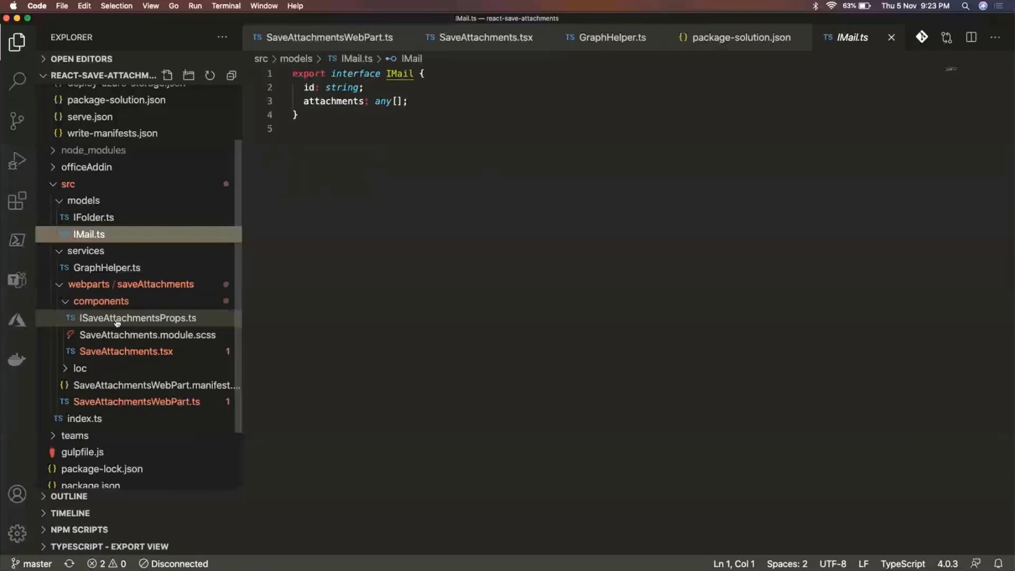
scroll(down, 3)
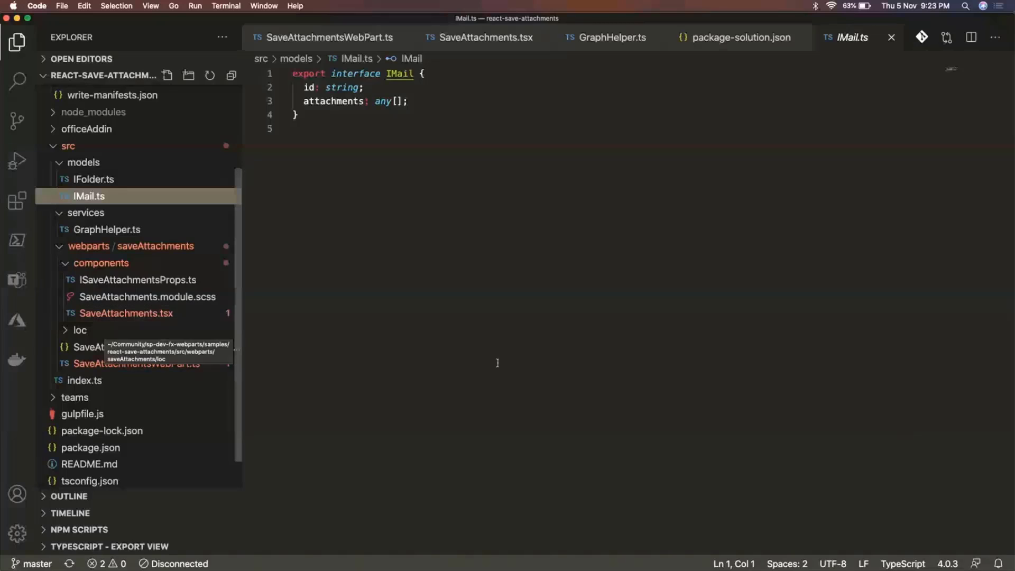